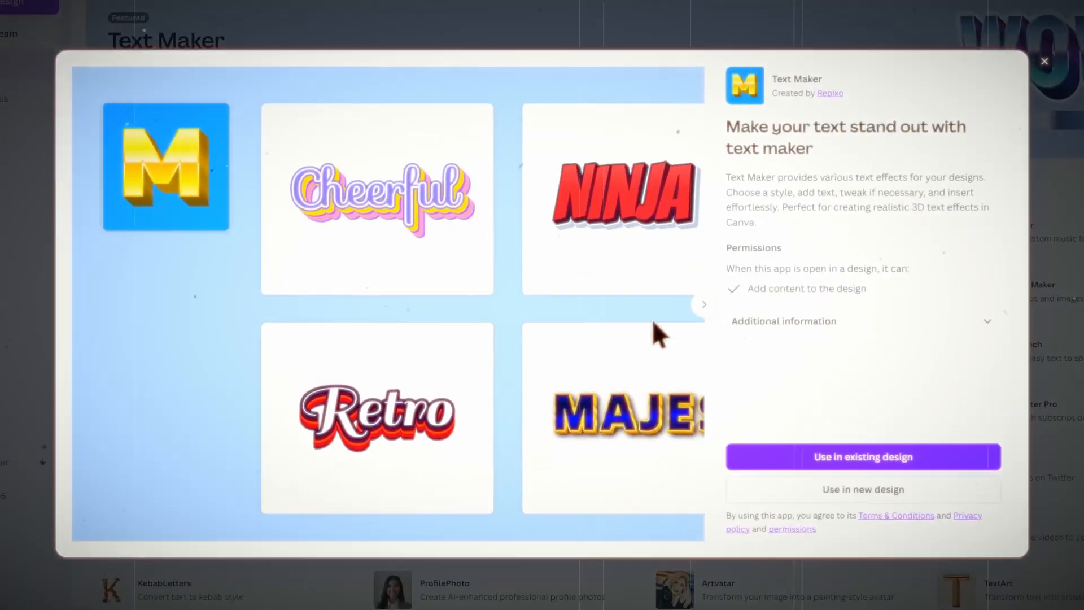
Close the Text Maker details and return to the Apps collection
click(1045, 61)
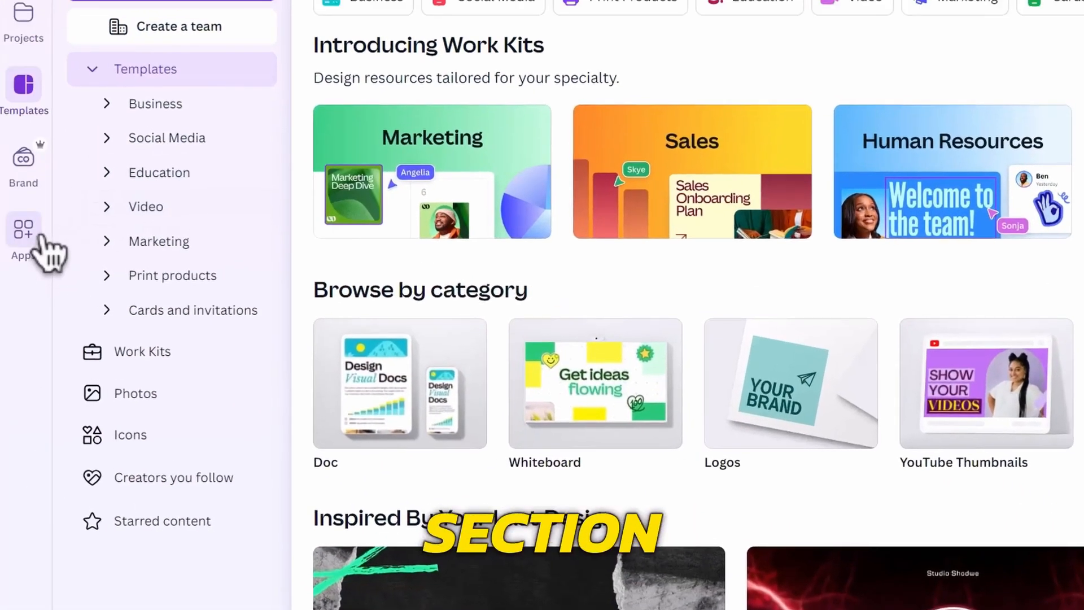
click(23, 231)
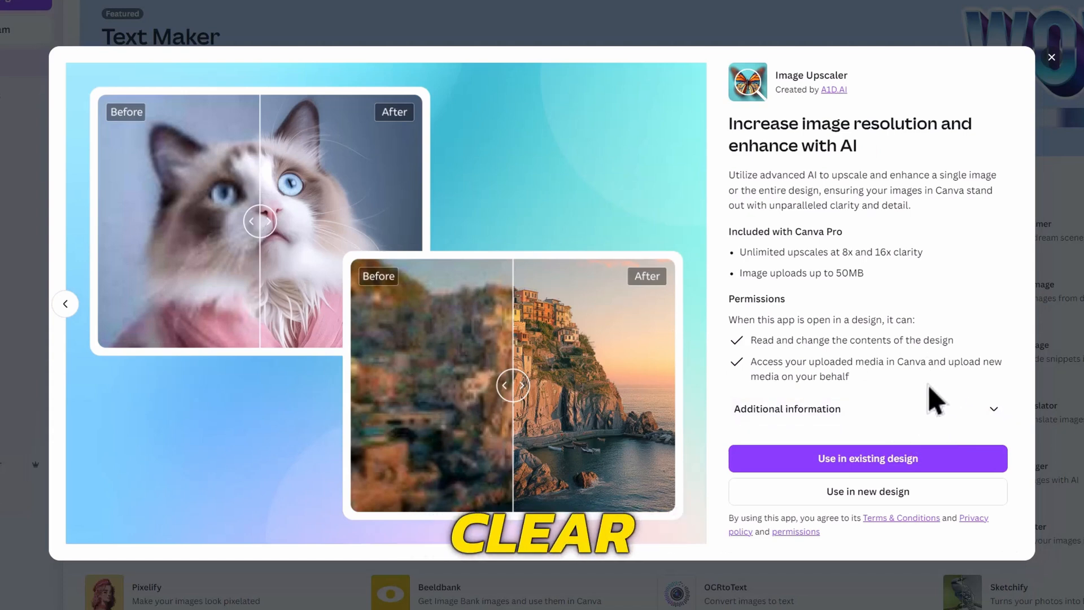
mouse_move(975, 481)
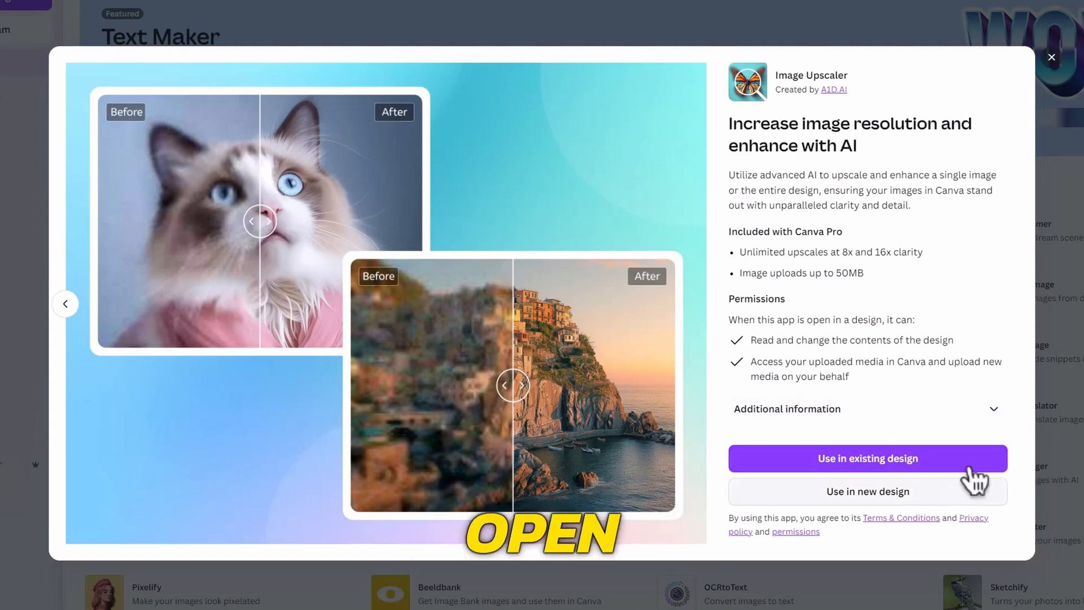
Upload the fox photo to Image Upscaler, enlarge it 16x and place the result in the design
click(867, 457)
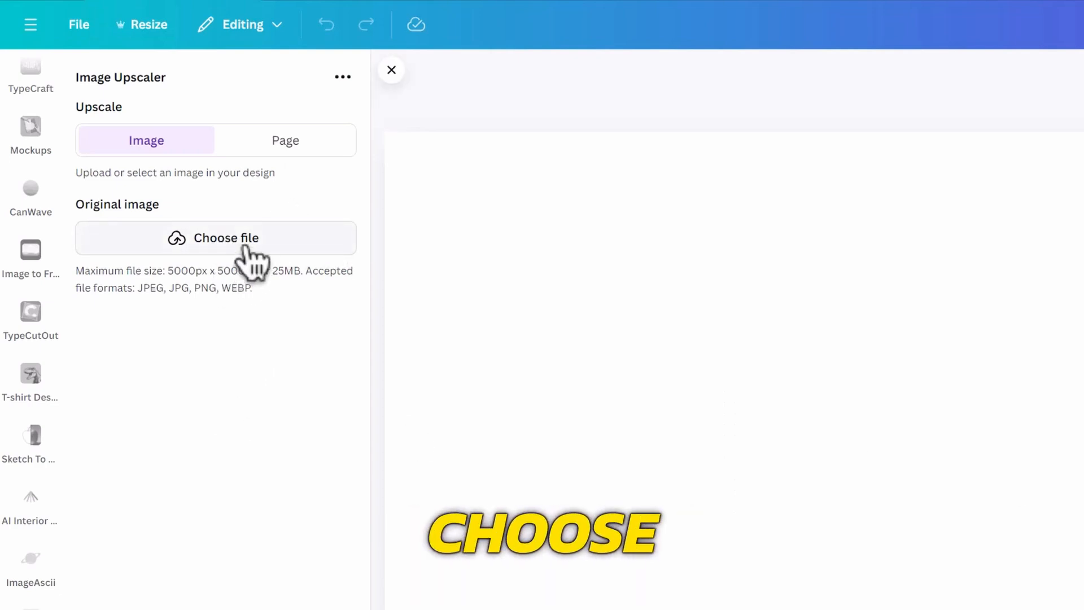
click(214, 238)
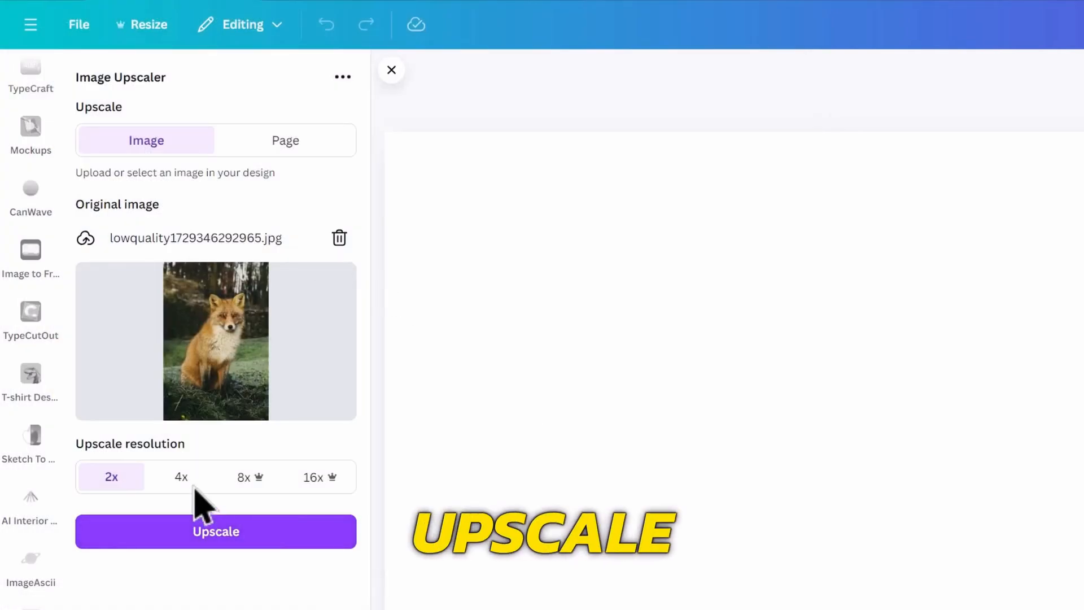
click(313, 477)
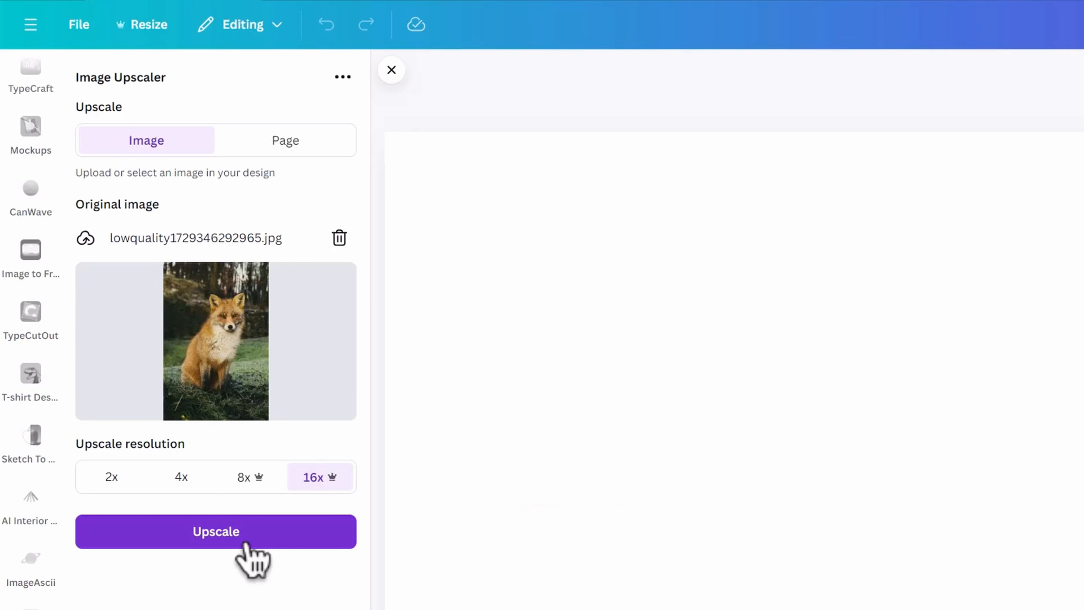
click(216, 531)
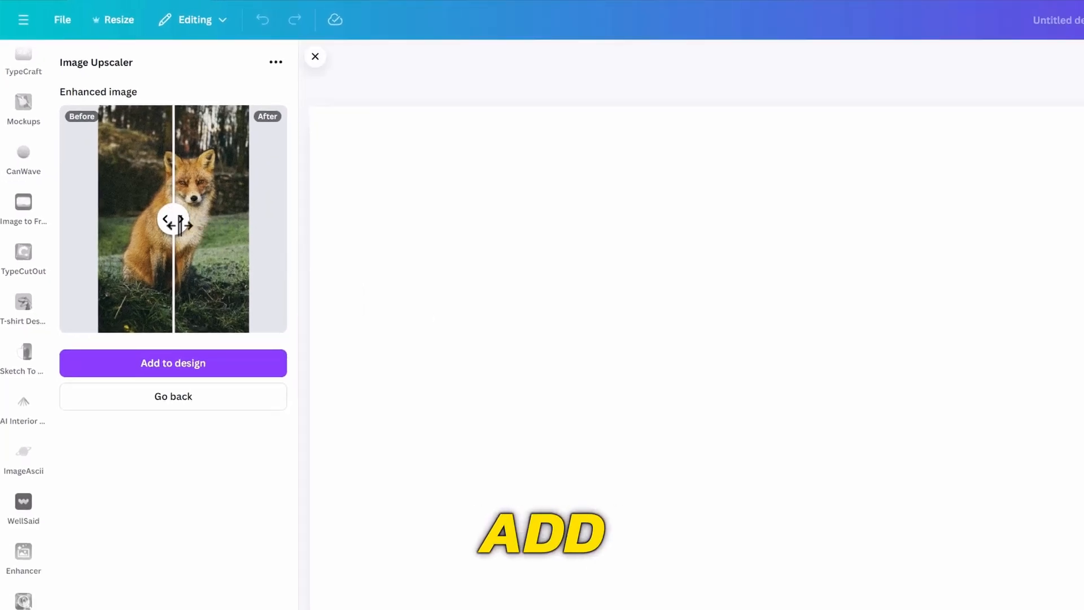
click(171, 362)
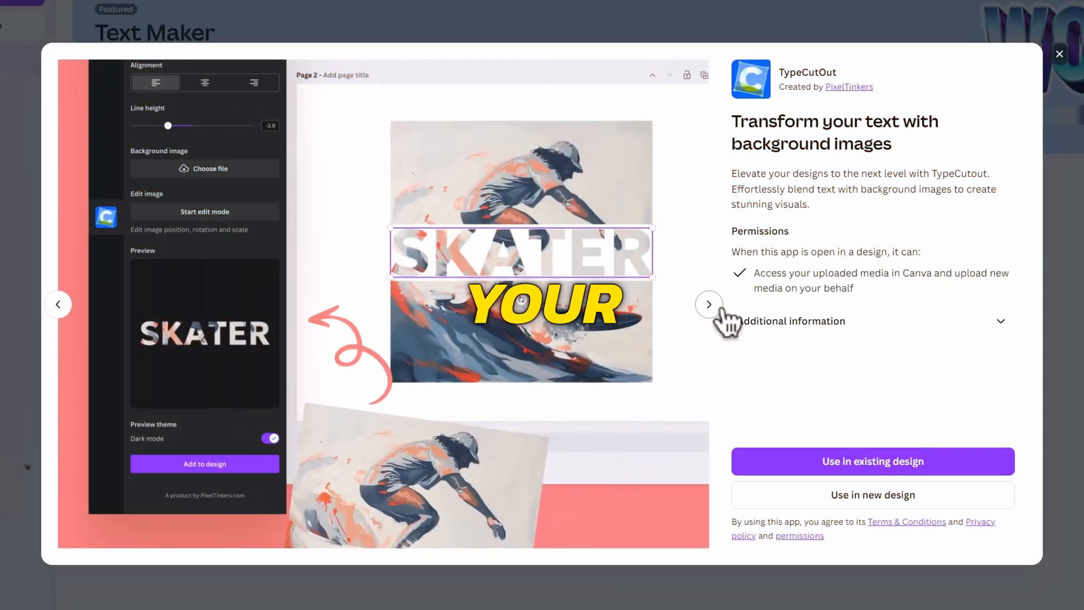
Start TypeCutOut with main text SKY SCRAPPER and a building photo as the letter fill
click(710, 304)
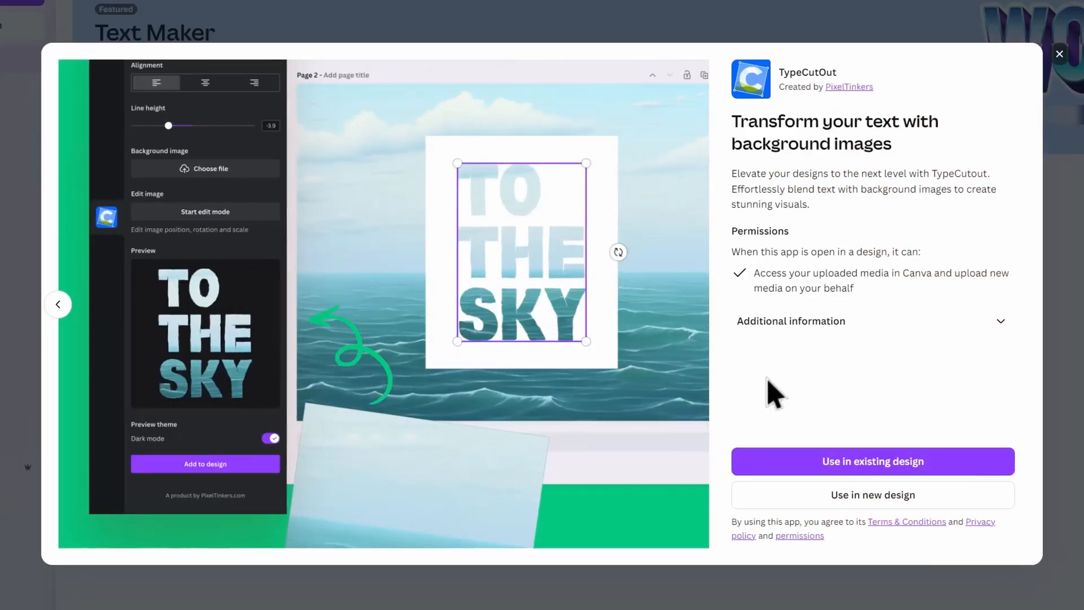
click(872, 461)
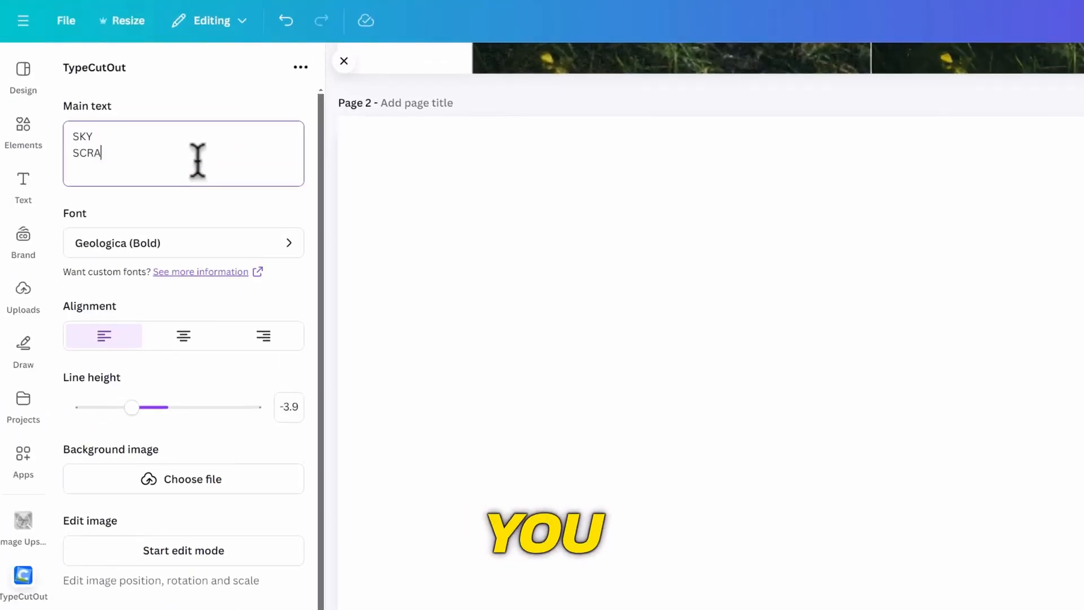
text(PPER)
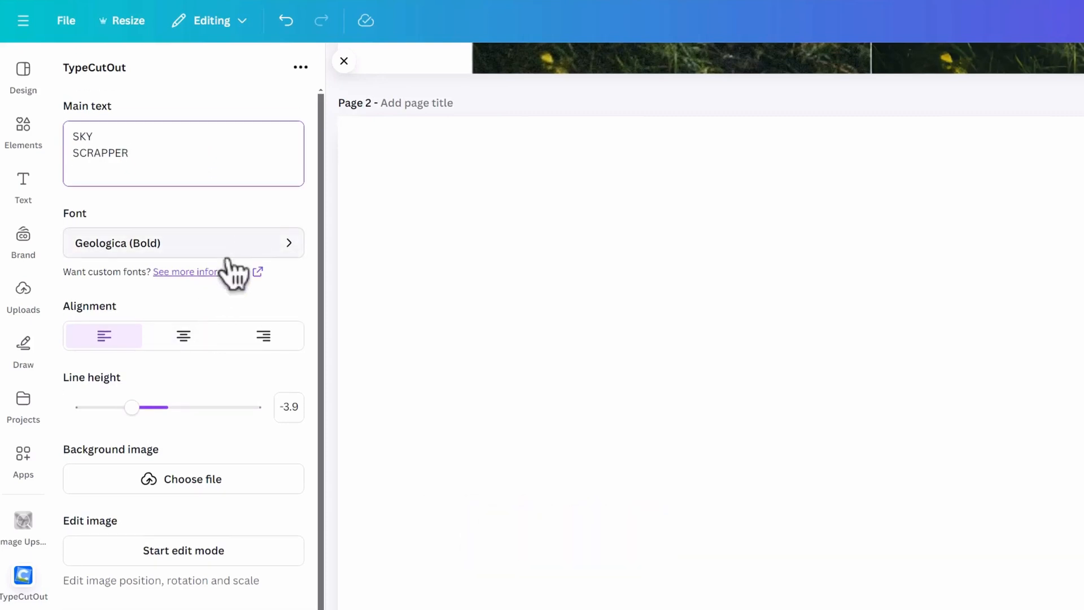
click(183, 479)
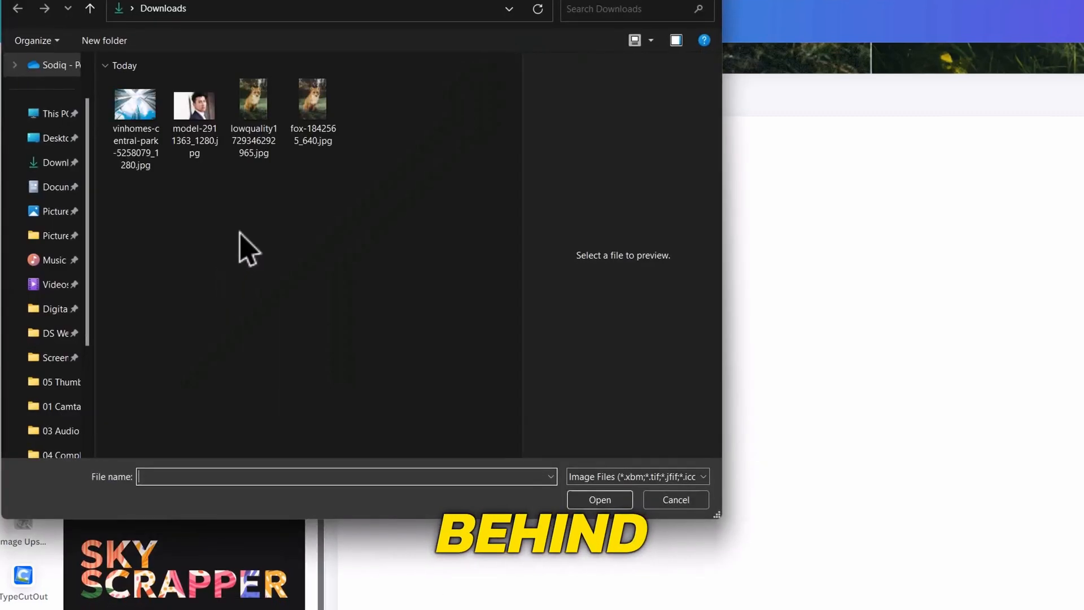
click(599, 500)
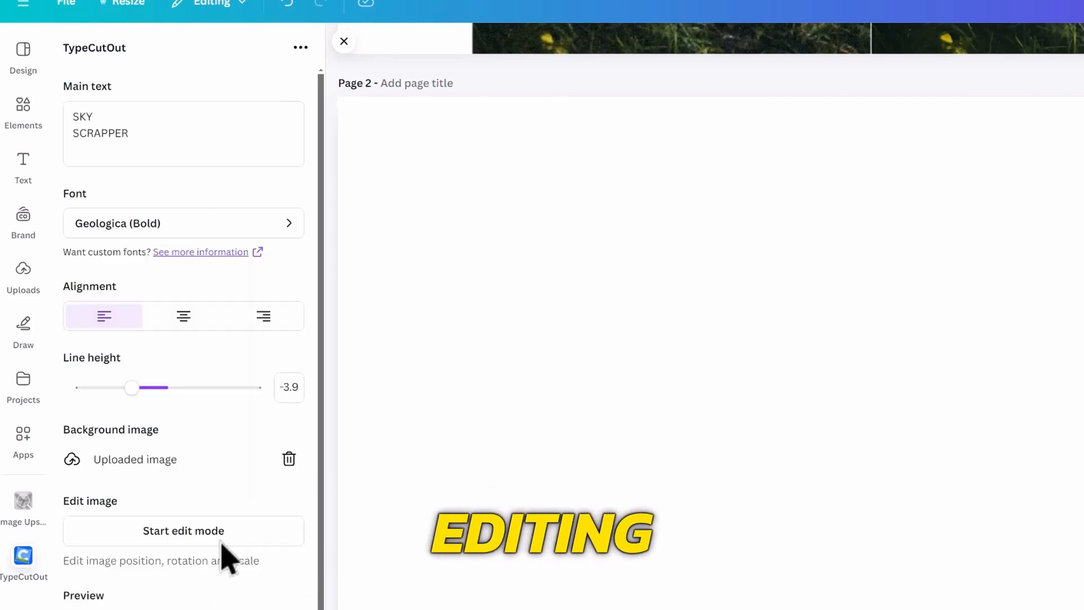
Add the SKY SCRAPPER cutout text to page 2
scroll(down, 3)
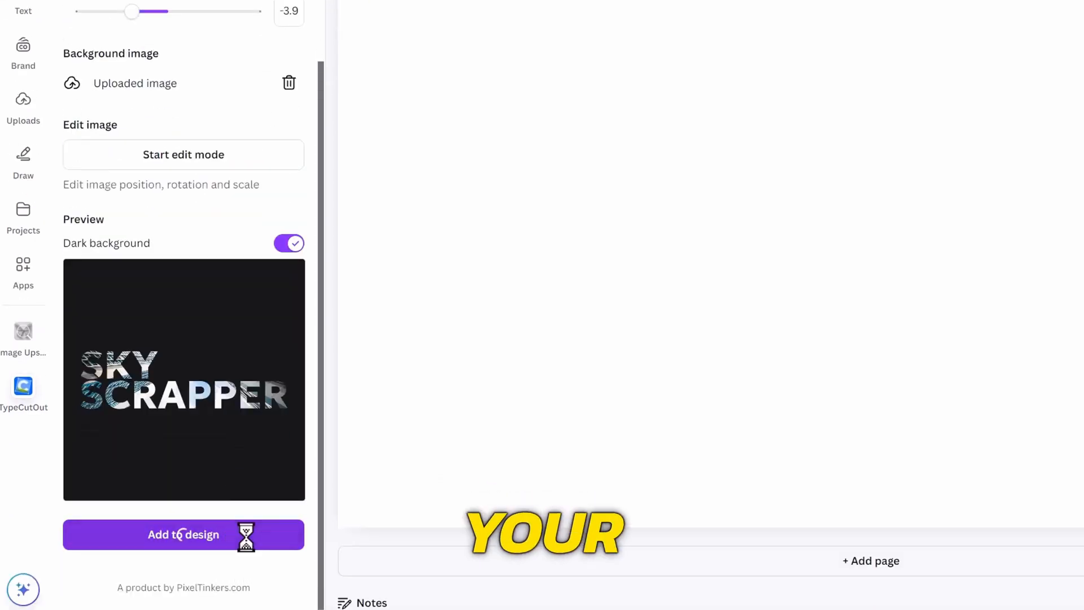
click(184, 534)
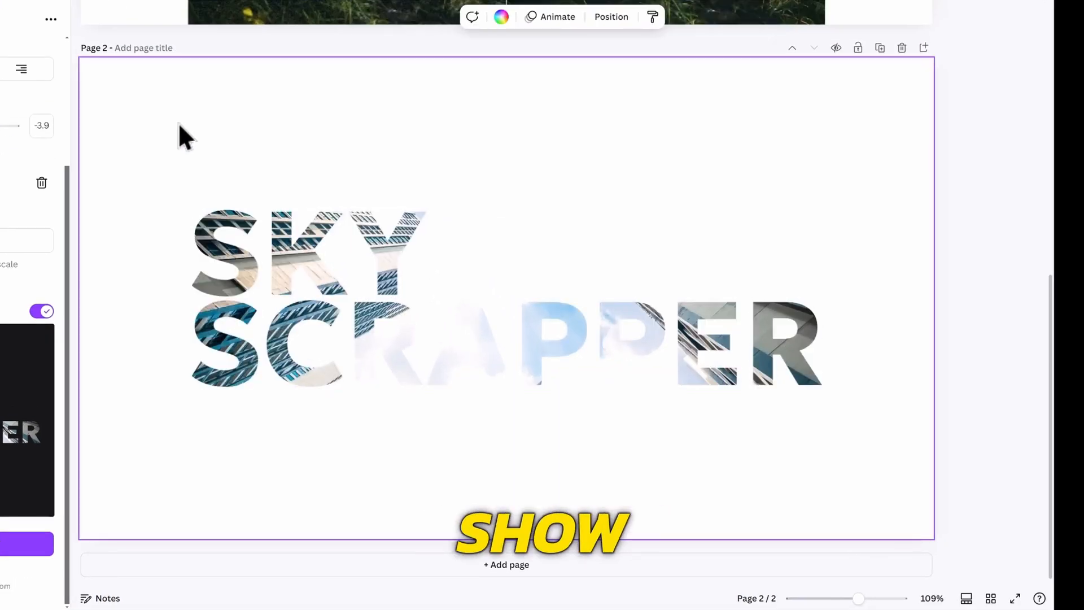
click(501, 17)
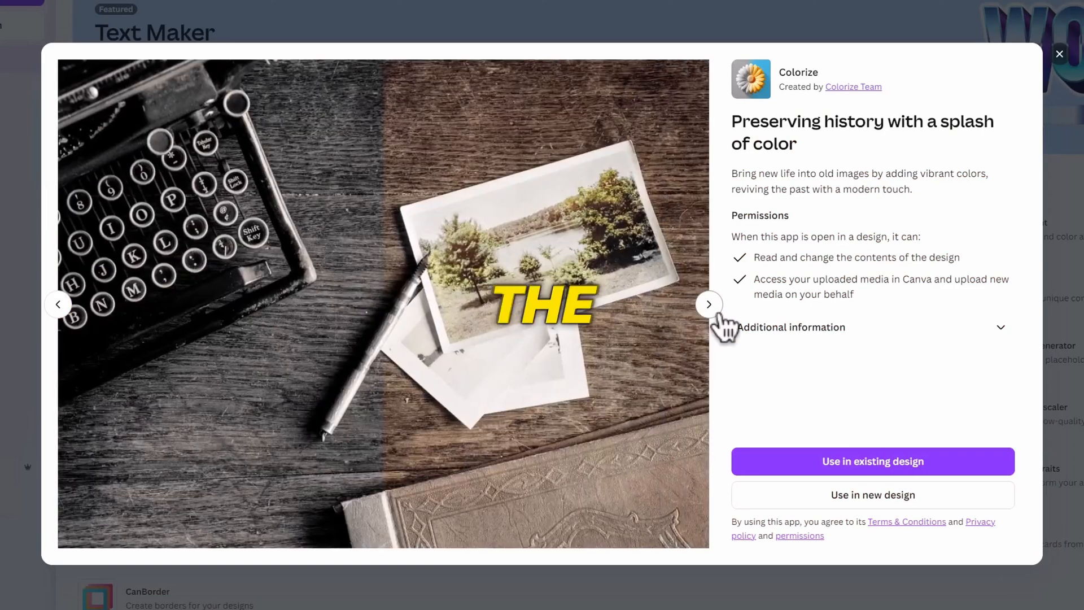
Launch Colorize in the design and colorize the black-and-white fashion photo
click(709, 303)
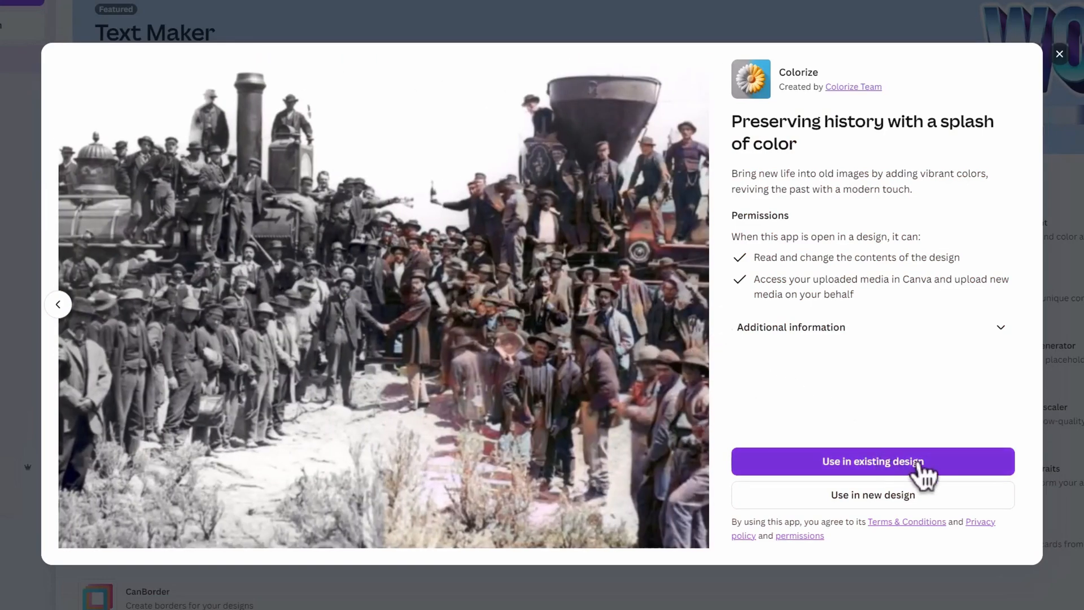
click(872, 460)
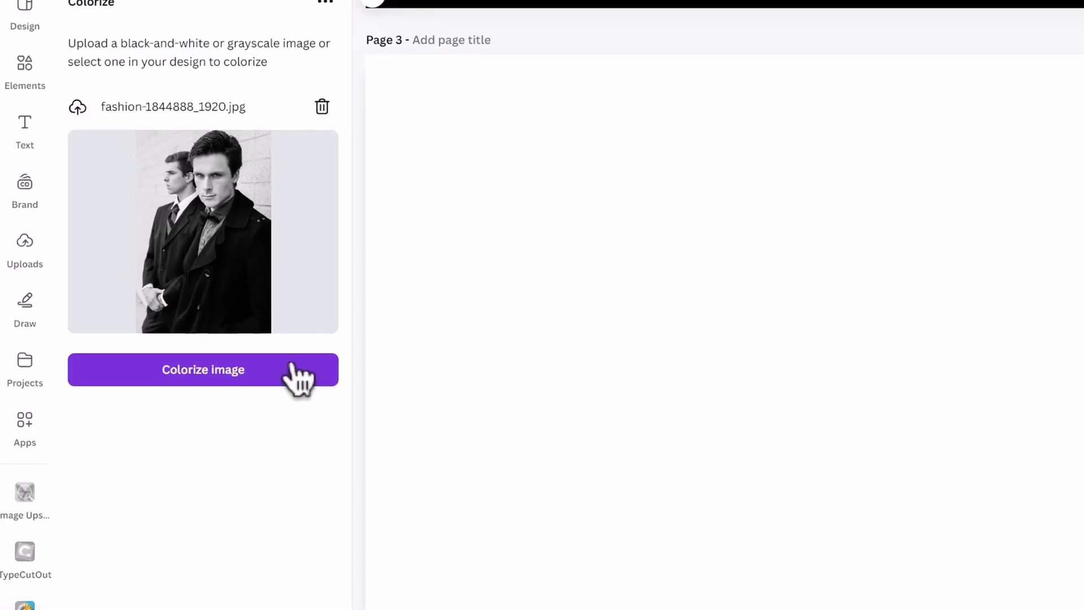
click(202, 369)
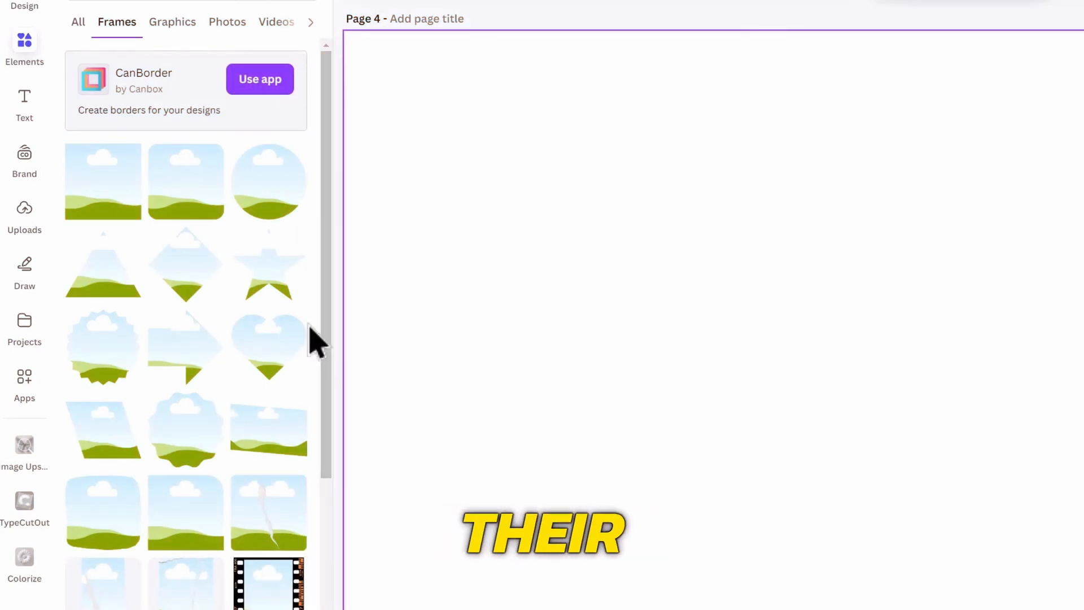
Scroll through the frame shapes in the Elements list
scroll(down, 3)
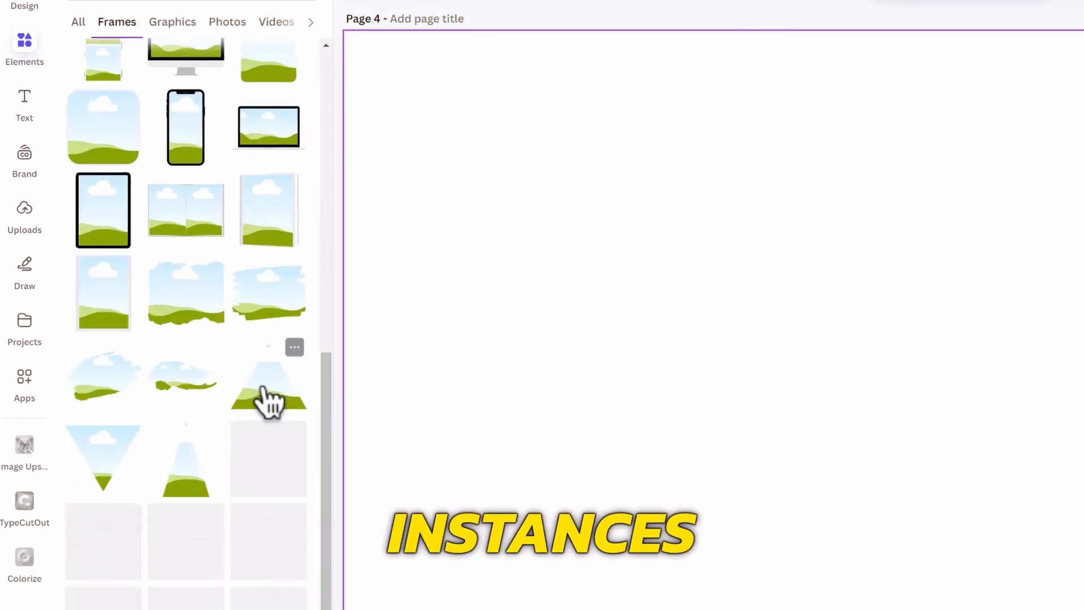
scroll(down, 3)
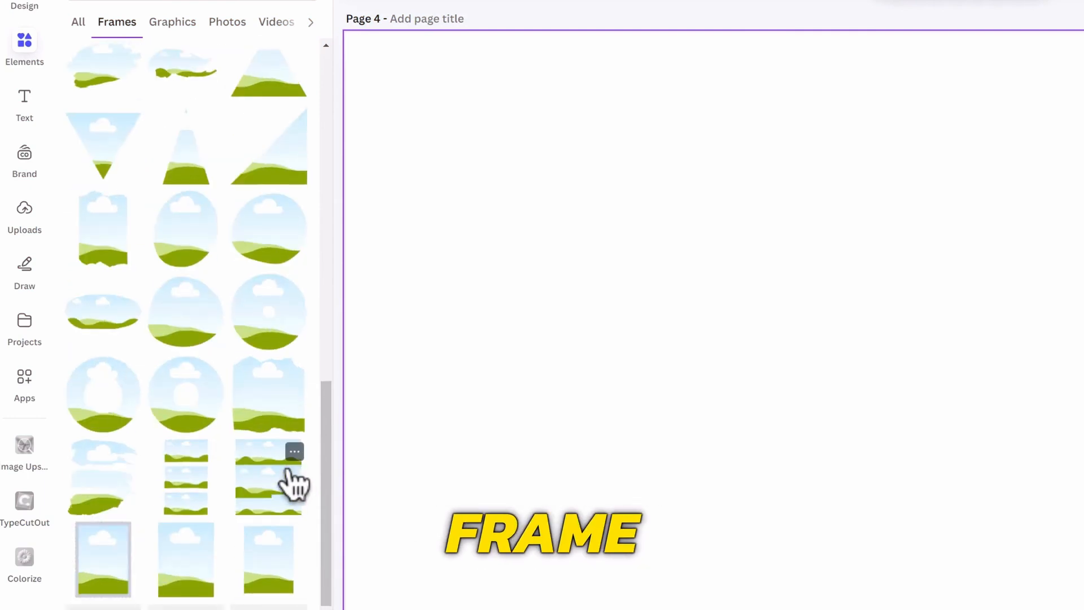
scroll(down, 3)
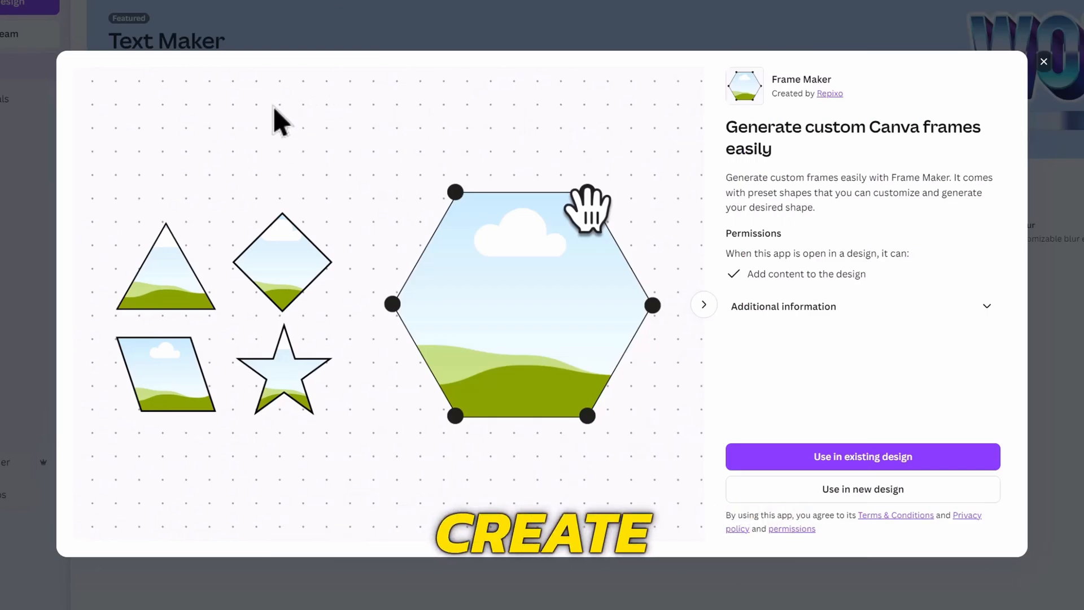
mouse_move(352, 187)
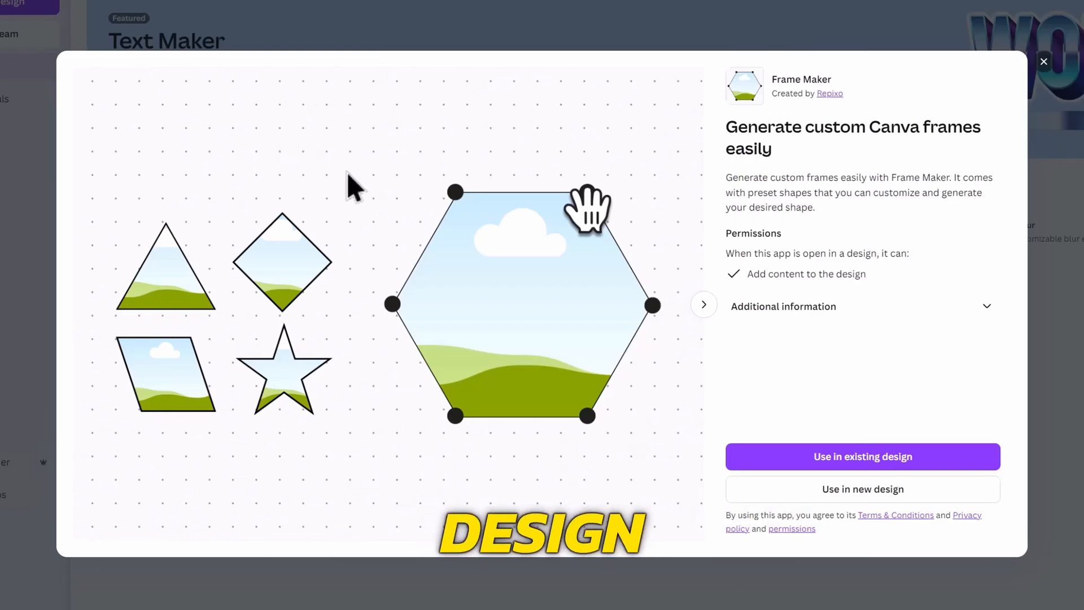
Reshape the Frame Maker outline into a custom polygon and add the frame to page 4
click(1044, 61)
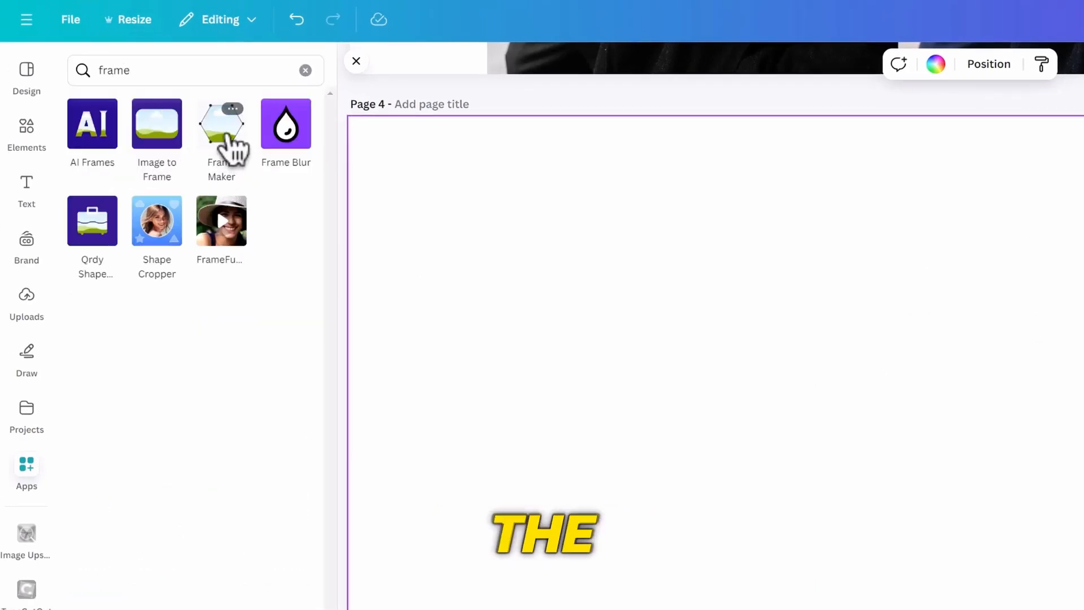
click(221, 124)
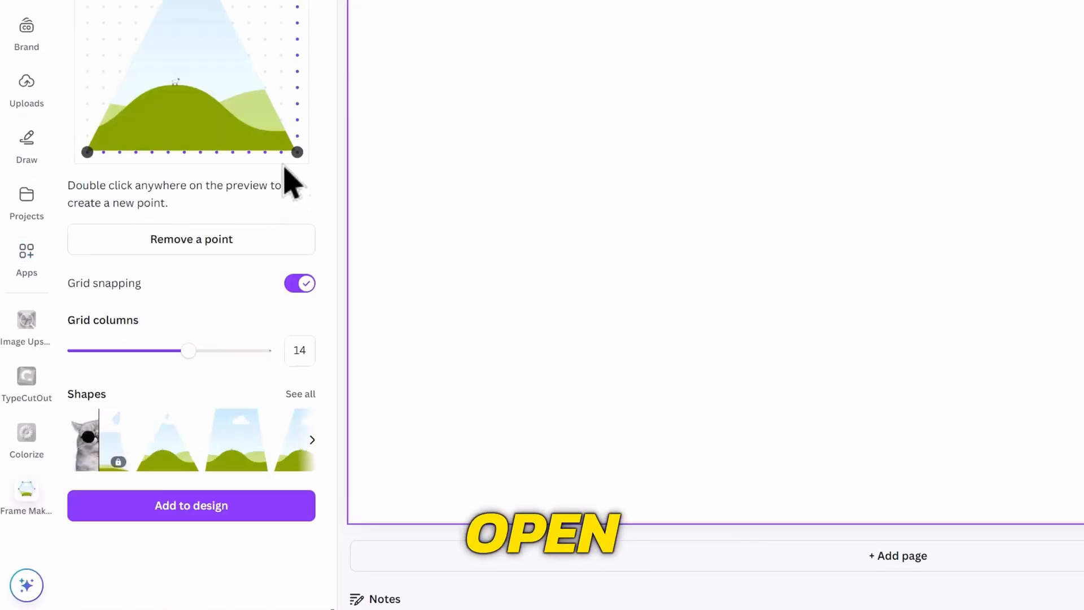
scroll(up, 3)
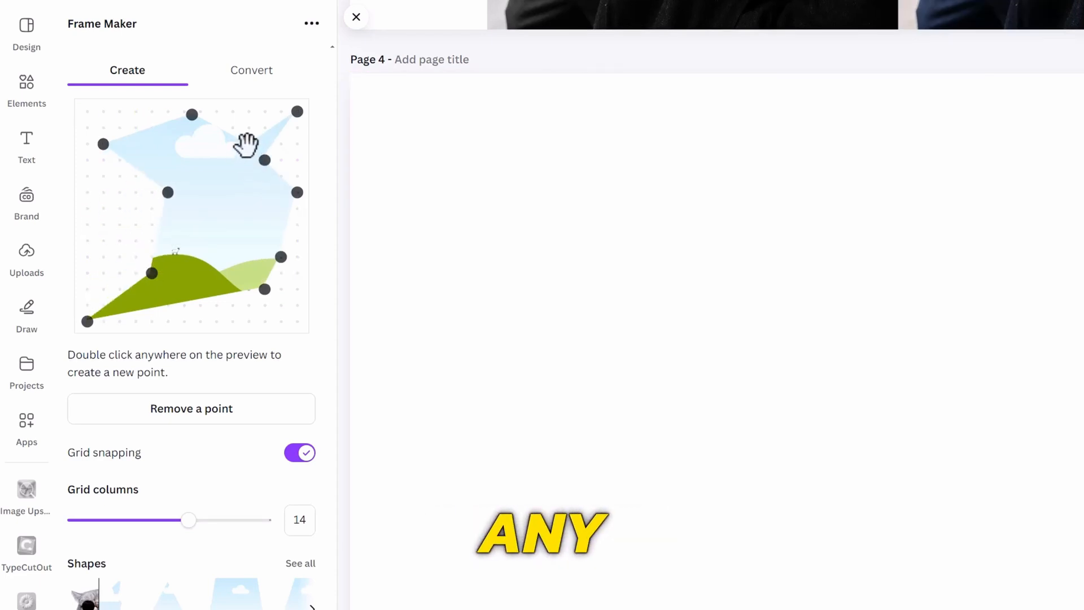
scroll(down, 3)
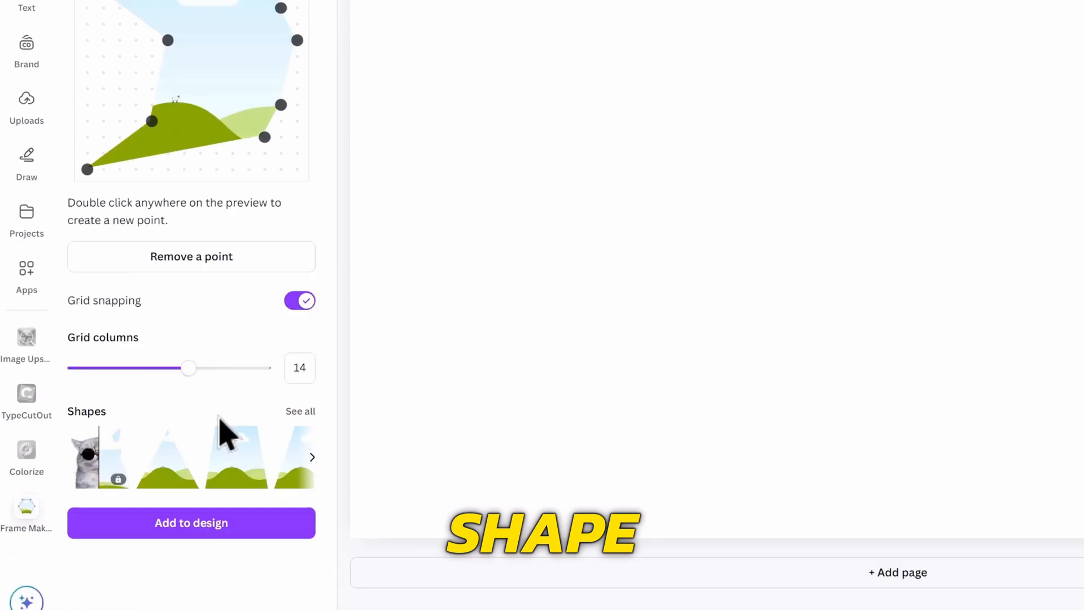
click(191, 523)
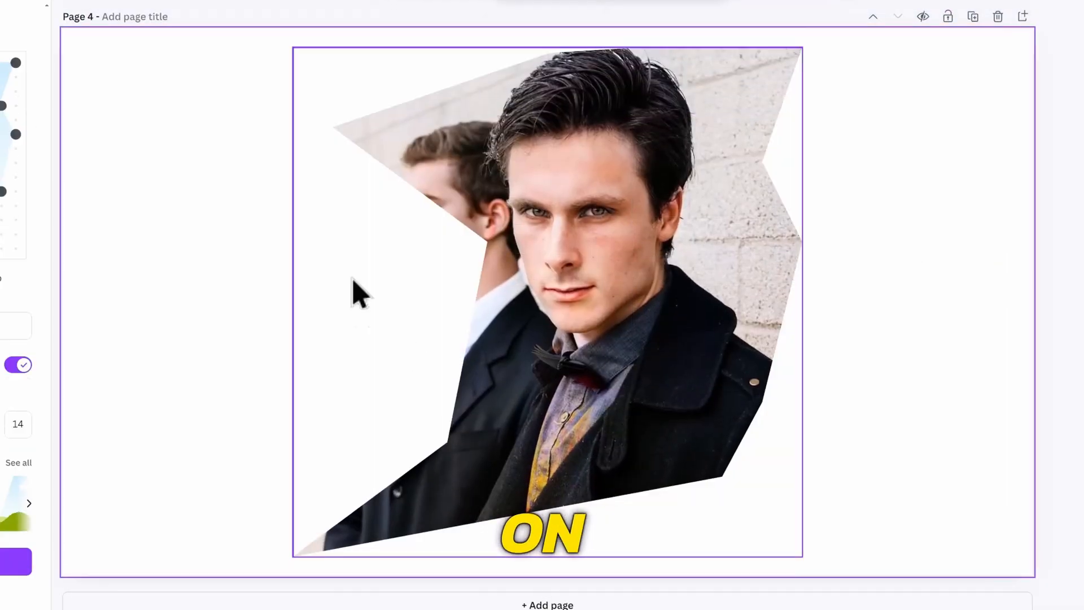
mouse_move(322, 349)
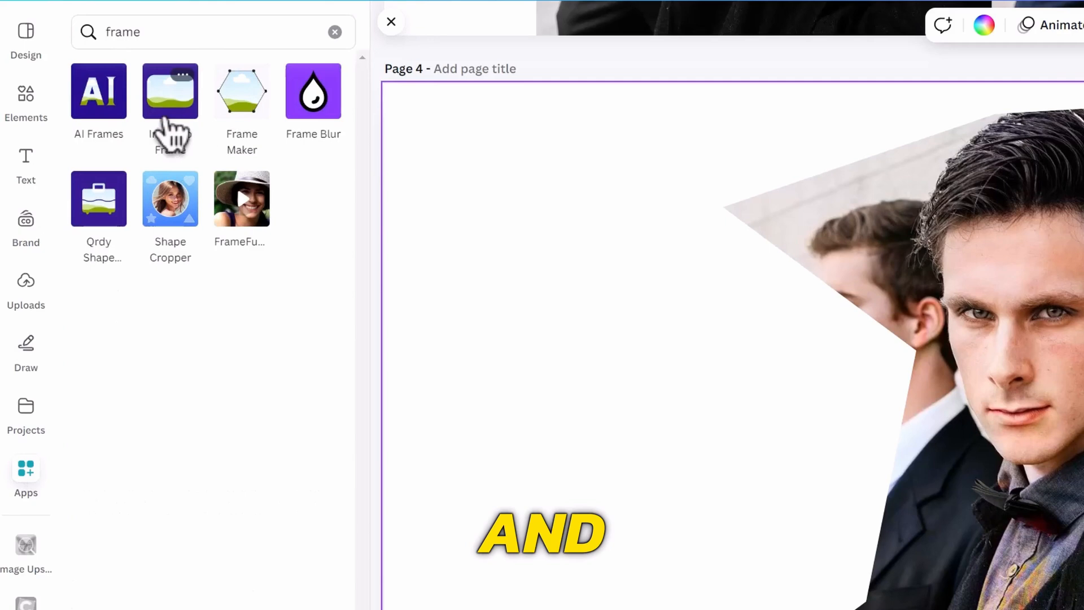
Convert the white car photo into a car-shaped frame and place it on page 4
click(169, 90)
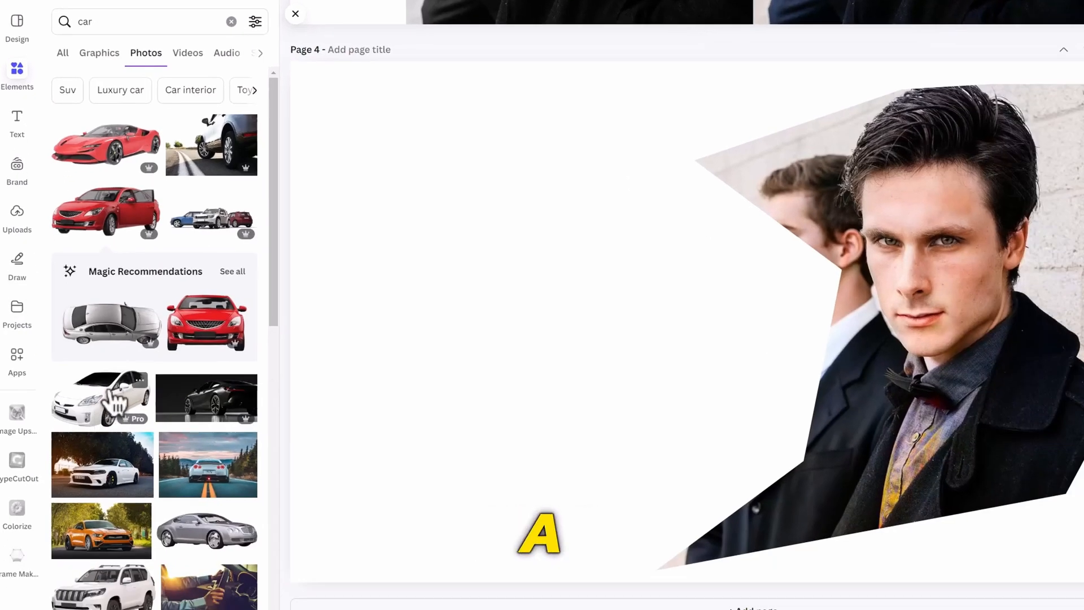
click(102, 398)
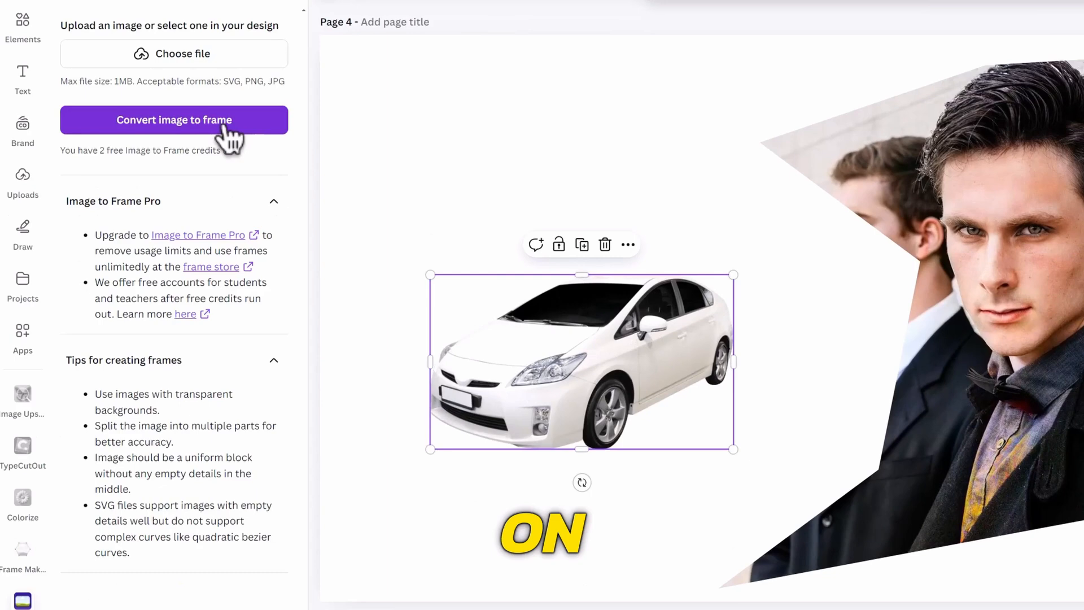
click(174, 119)
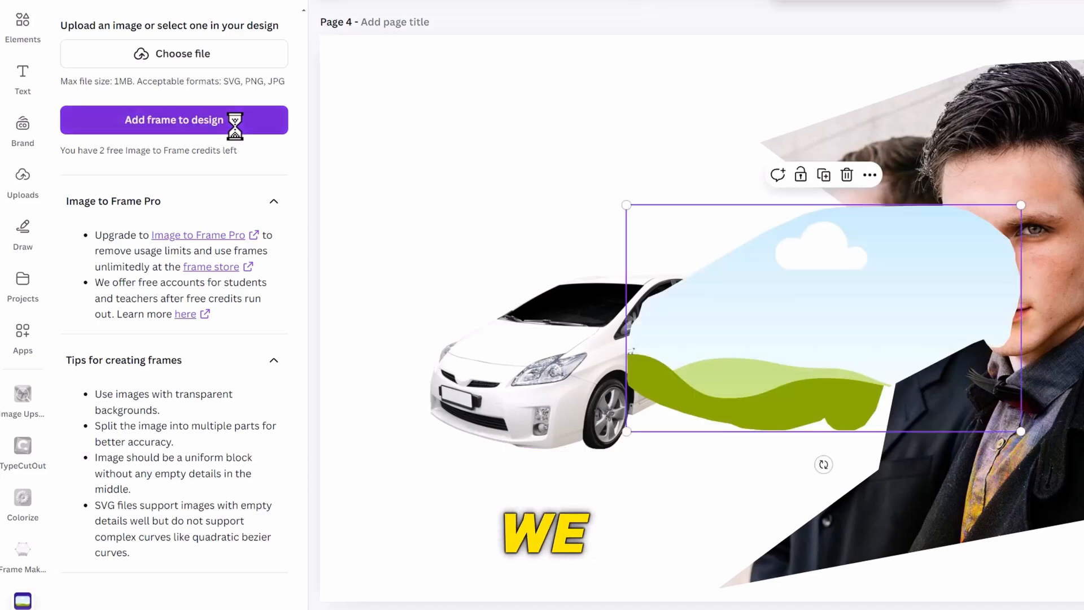
click(174, 120)
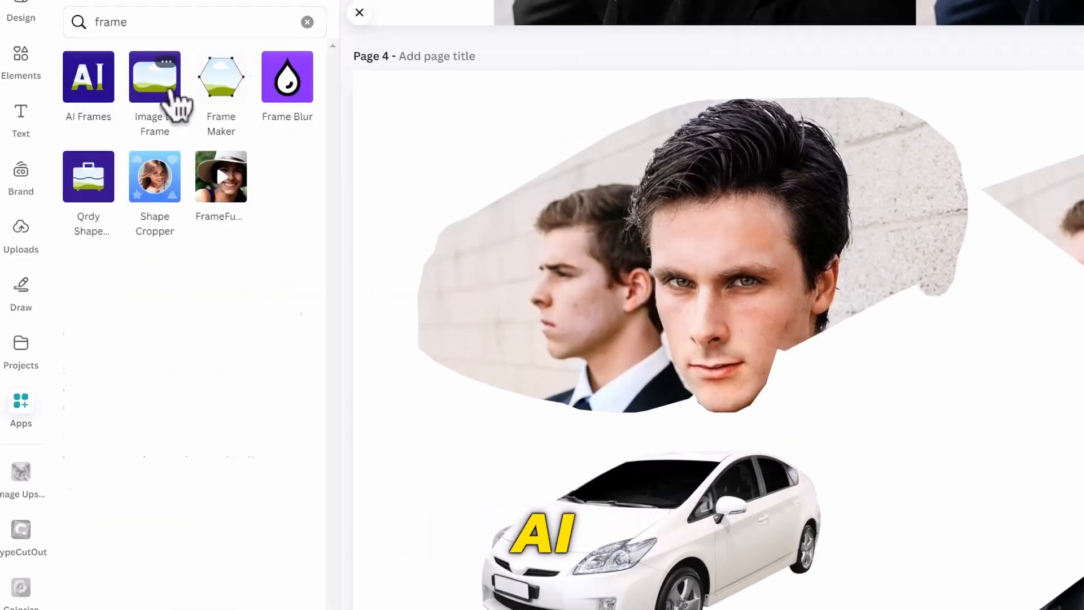
Search the apps and open the AI frame generator
click(88, 75)
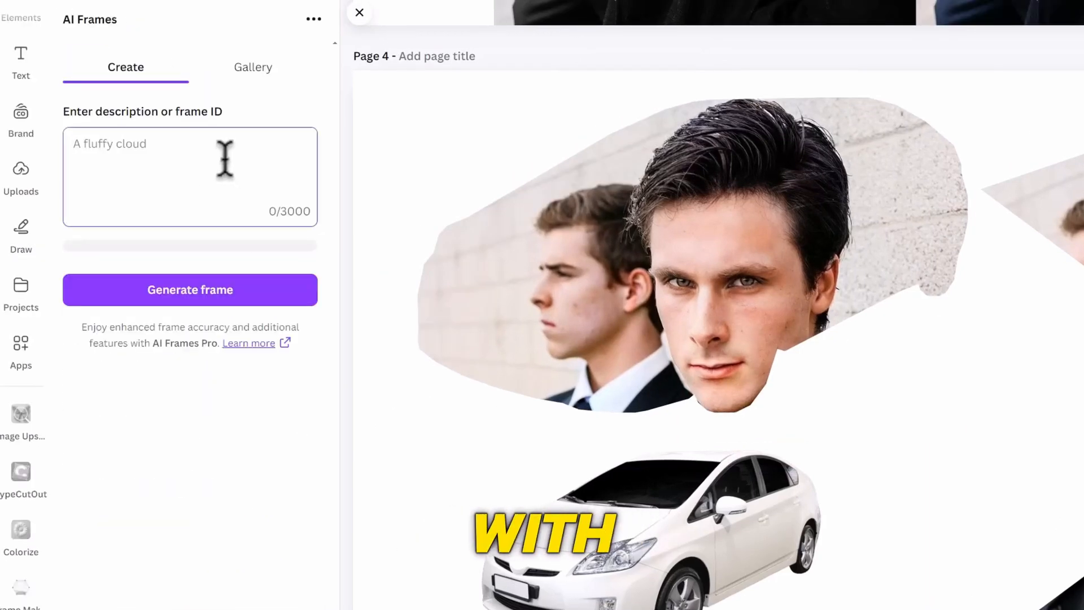
text(an)
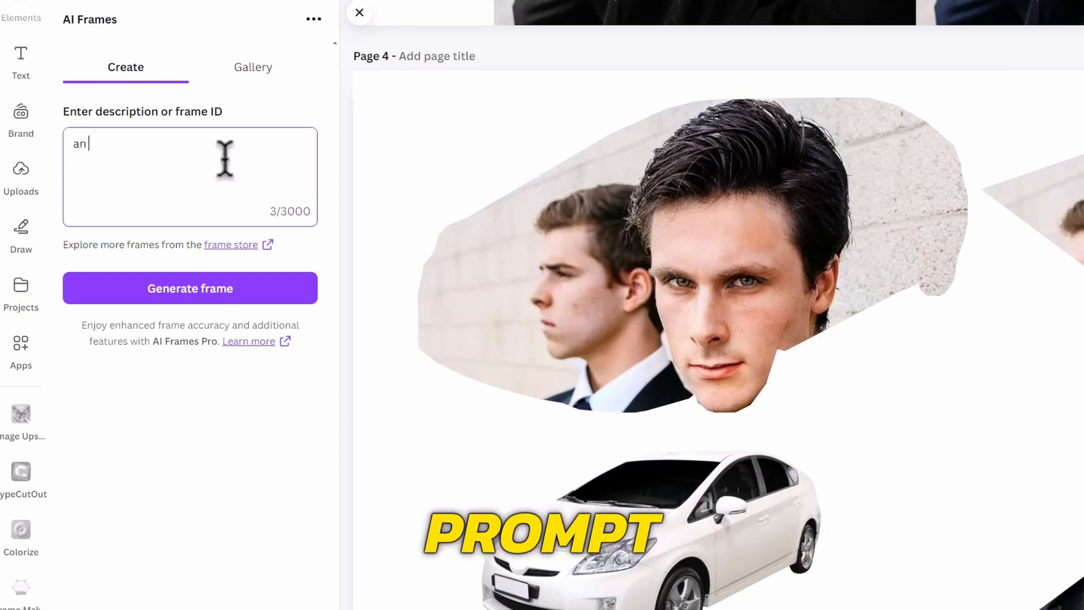
click(190, 288)
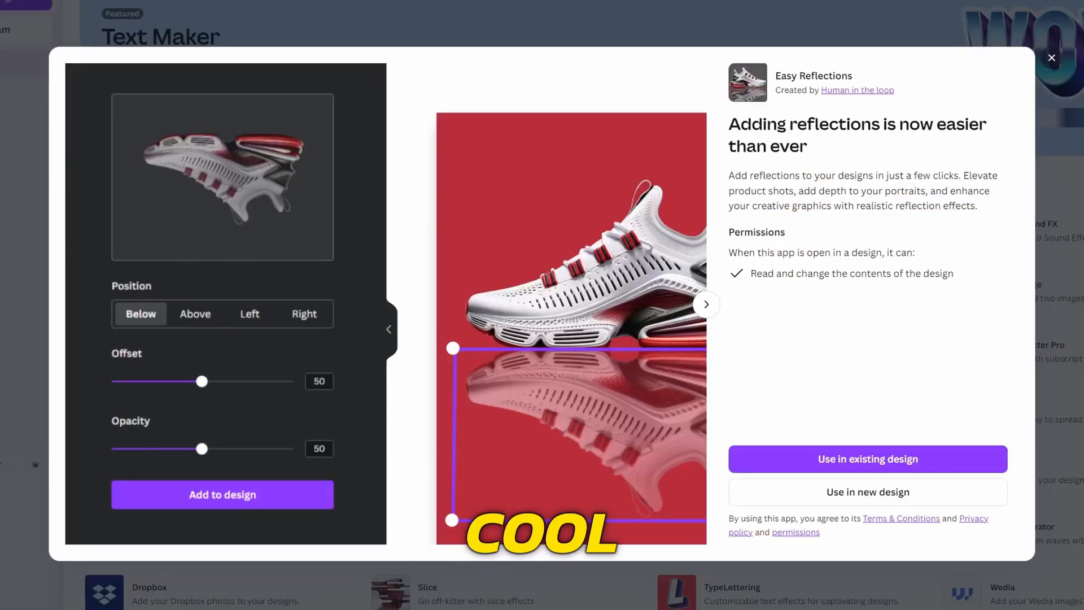
Apply an Easy Reflections mirror beneath the sports car on page 5
click(867, 459)
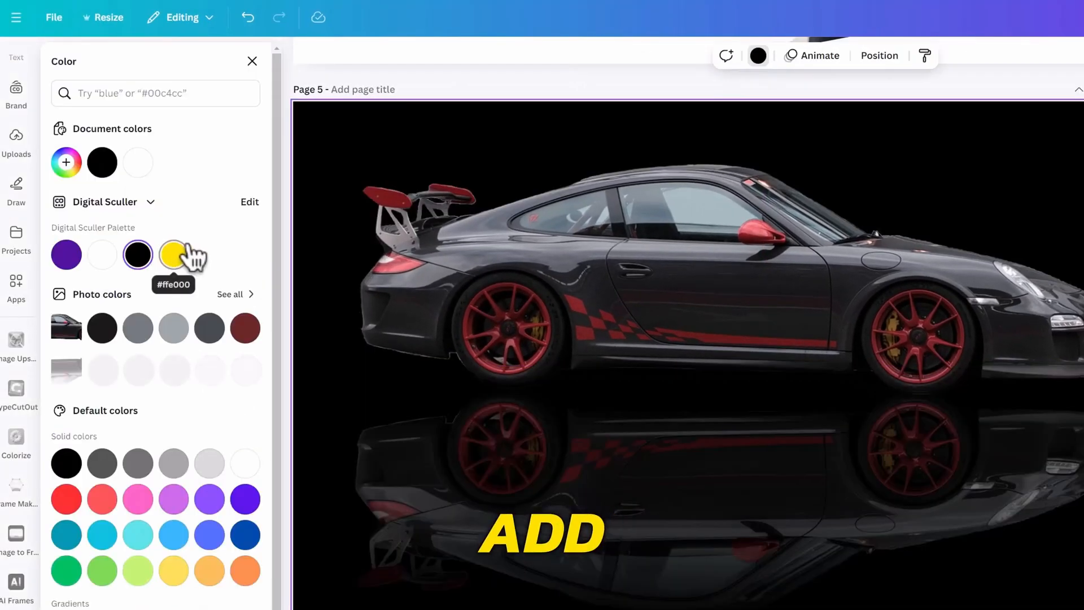
mouse_move(155, 293)
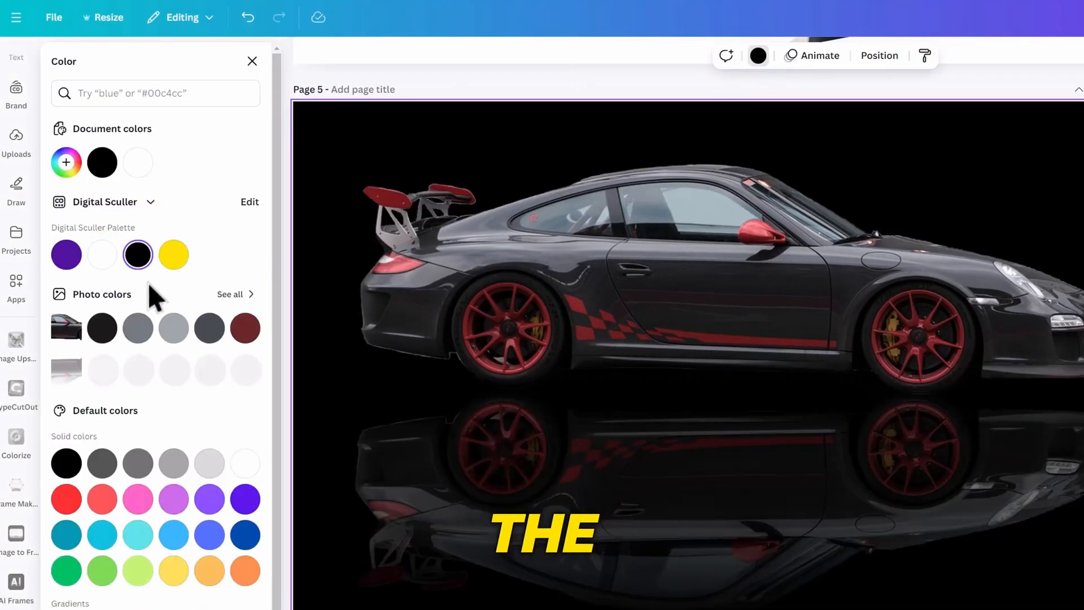
click(173, 327)
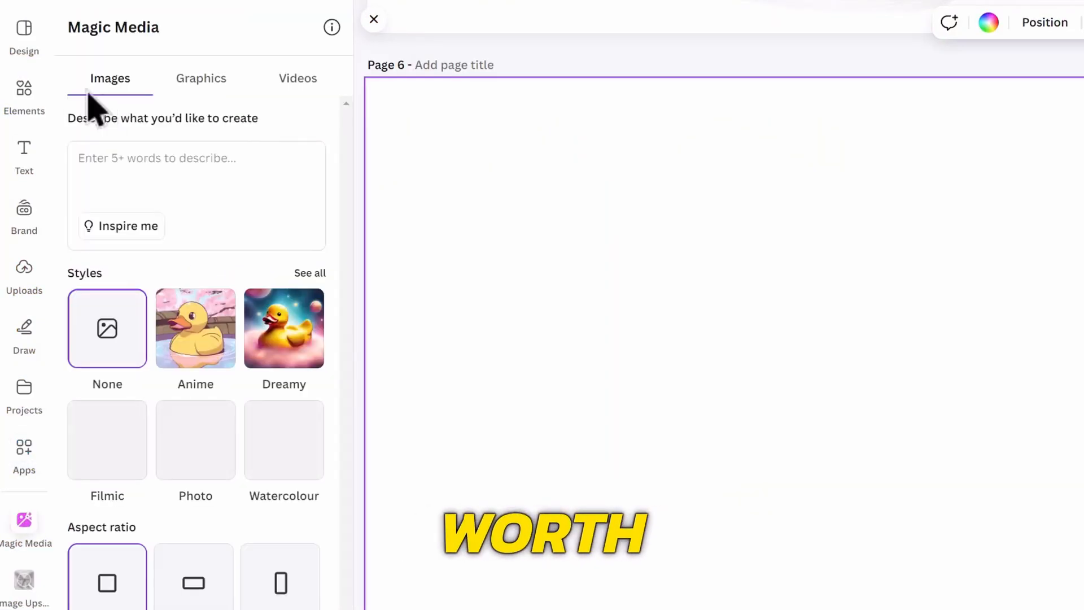
Generate images from a suggested 18th-century dinner-scene prompt in Magic Media
click(121, 226)
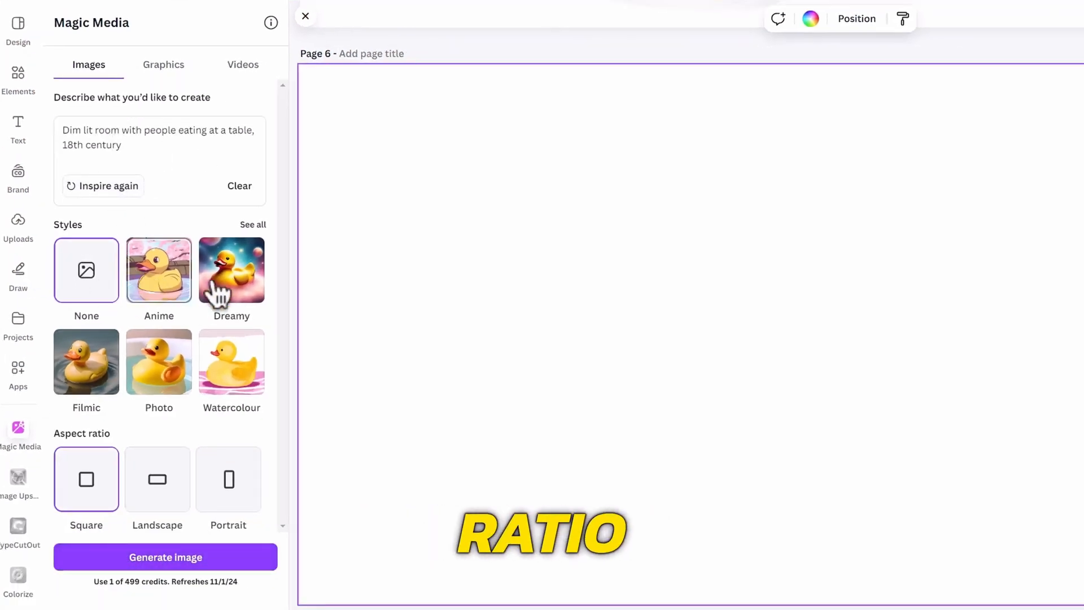
click(165, 557)
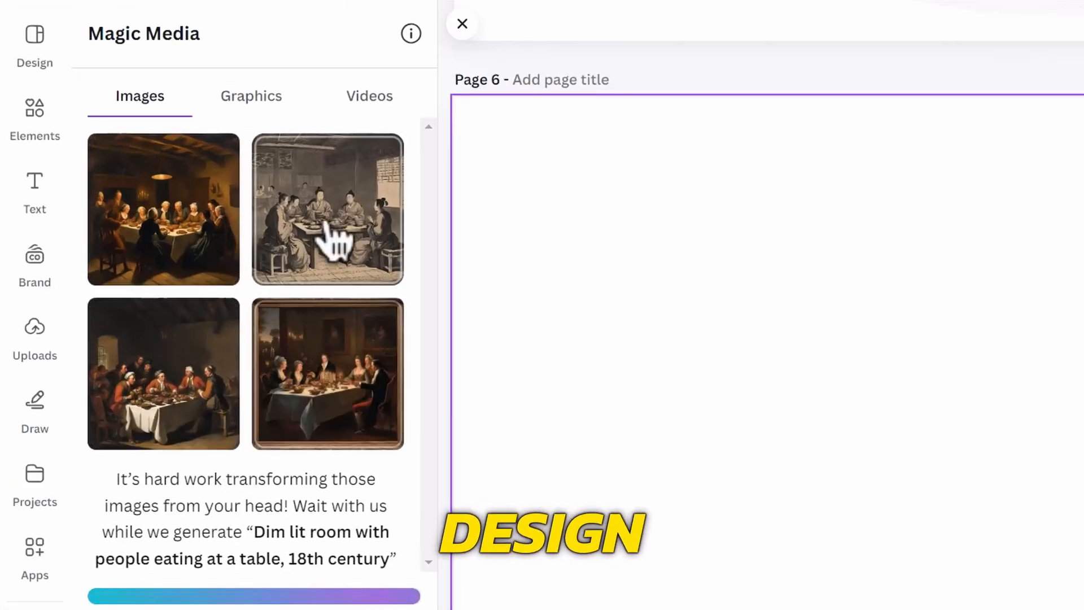
click(370, 96)
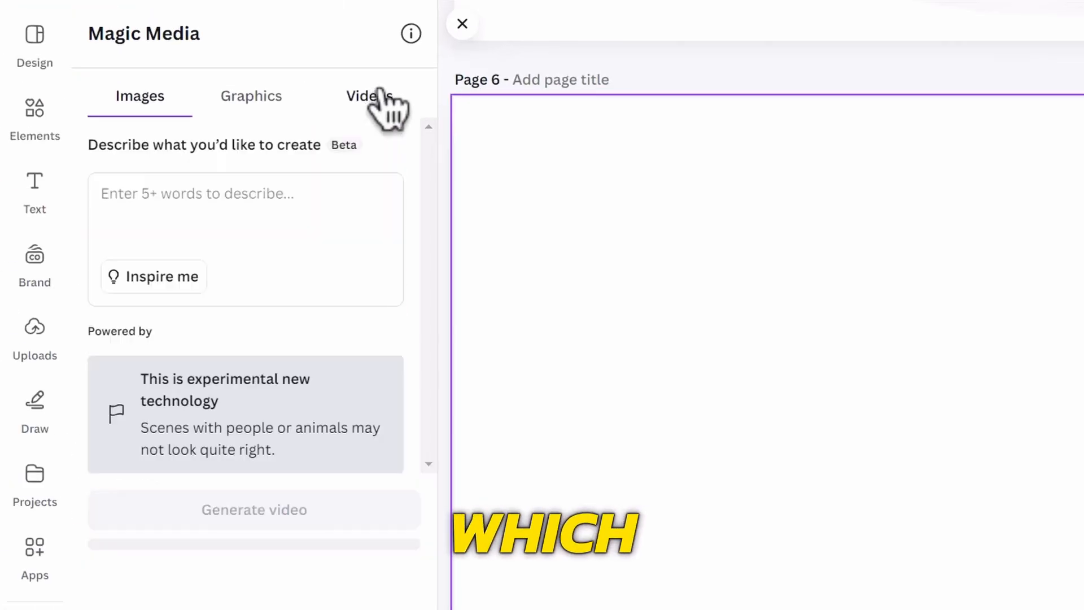
Generate the volcano smoke video from a suggested prompt, then get a suggested graphics prompt
click(371, 96)
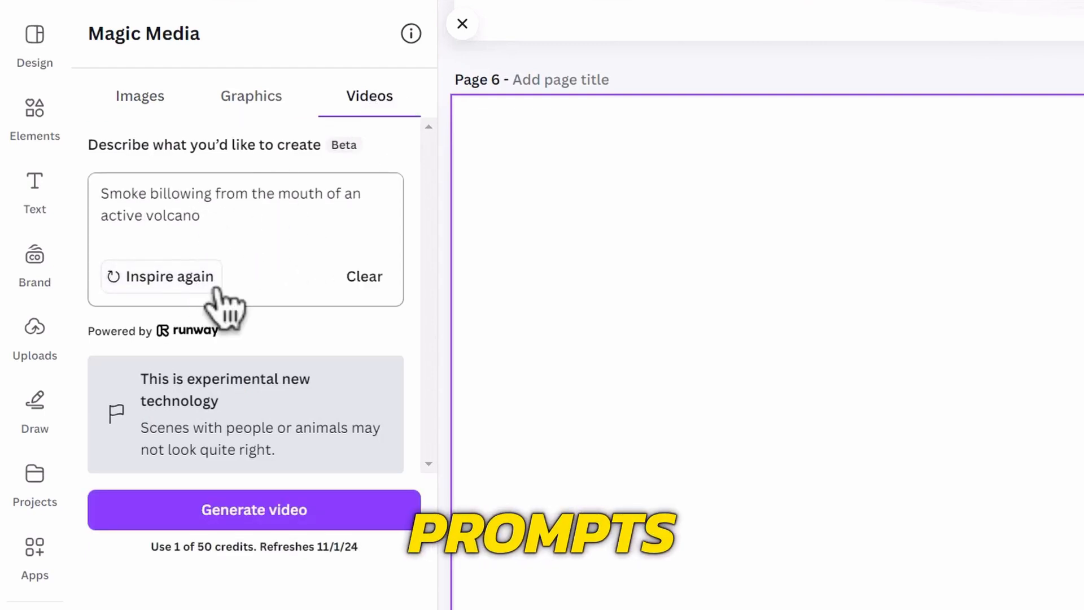
click(253, 509)
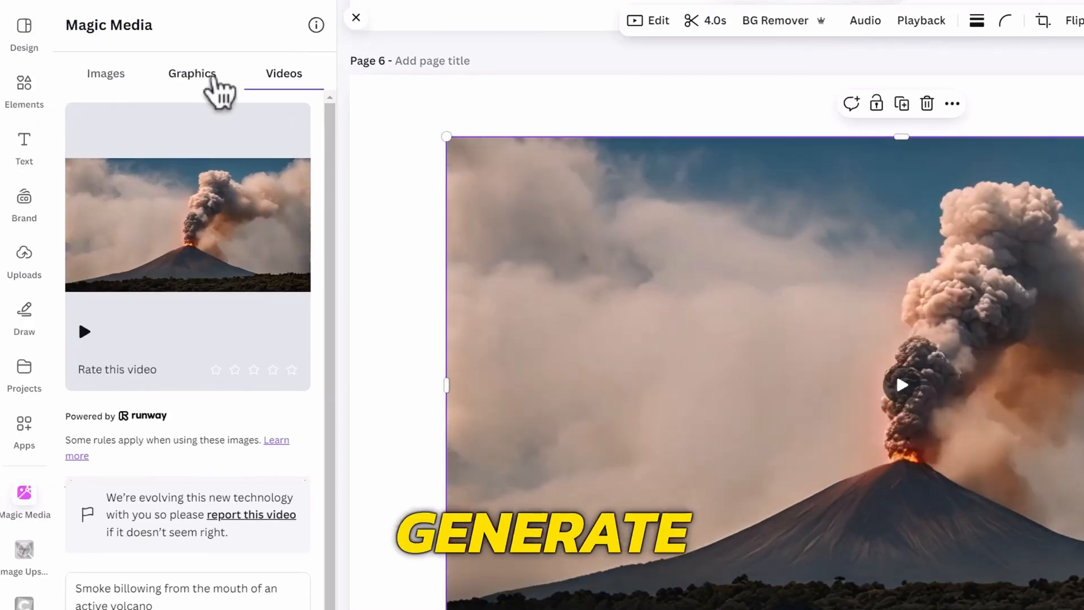
click(192, 74)
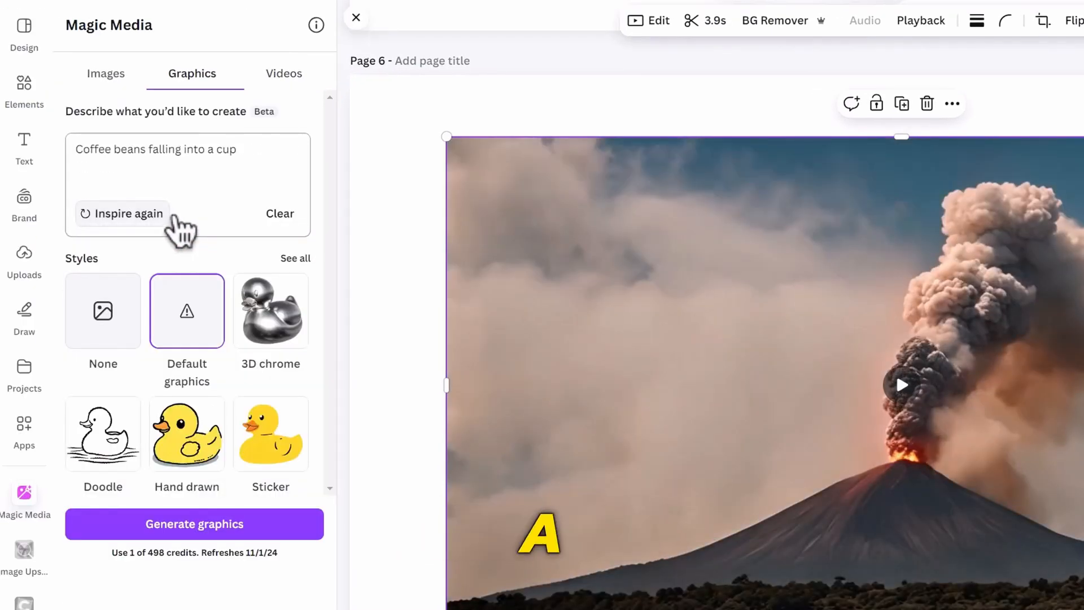
click(195, 523)
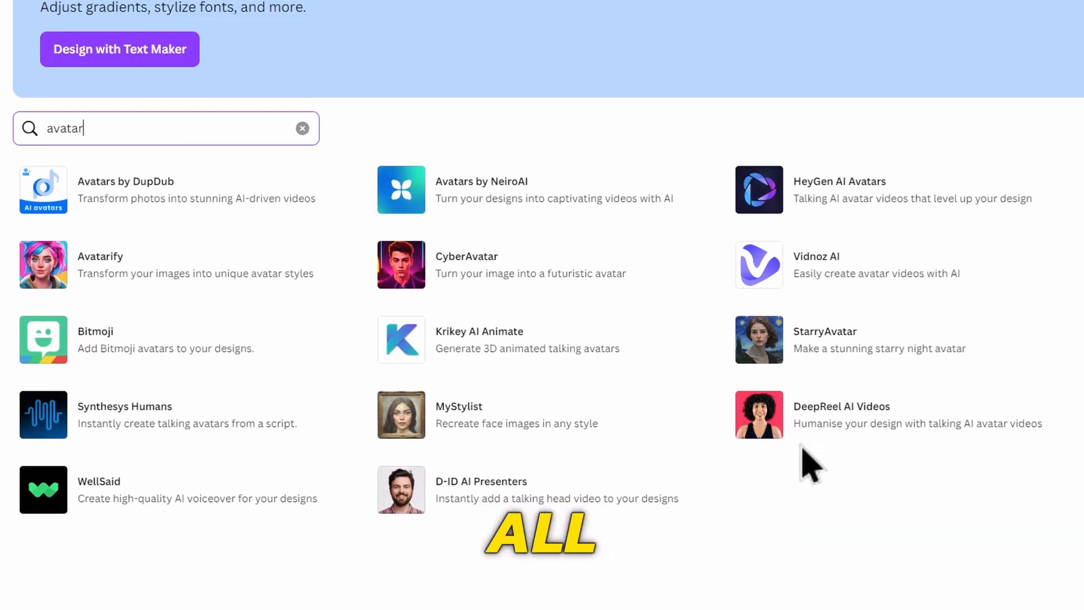
mouse_move(486, 380)
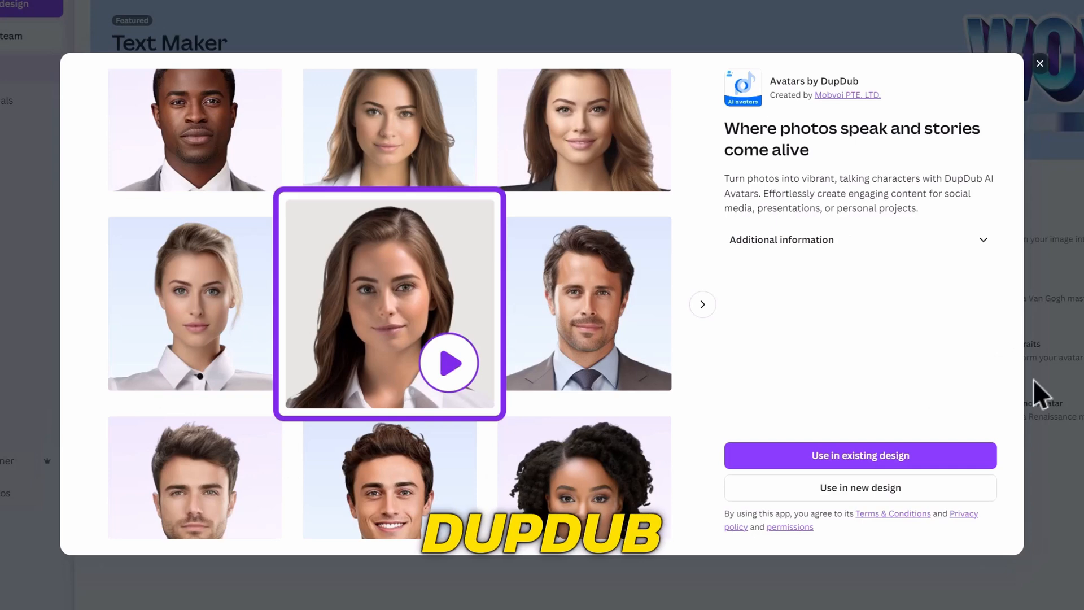
Close the Avatars by DupDub app details to return to the avatar results
click(702, 303)
text(voice)
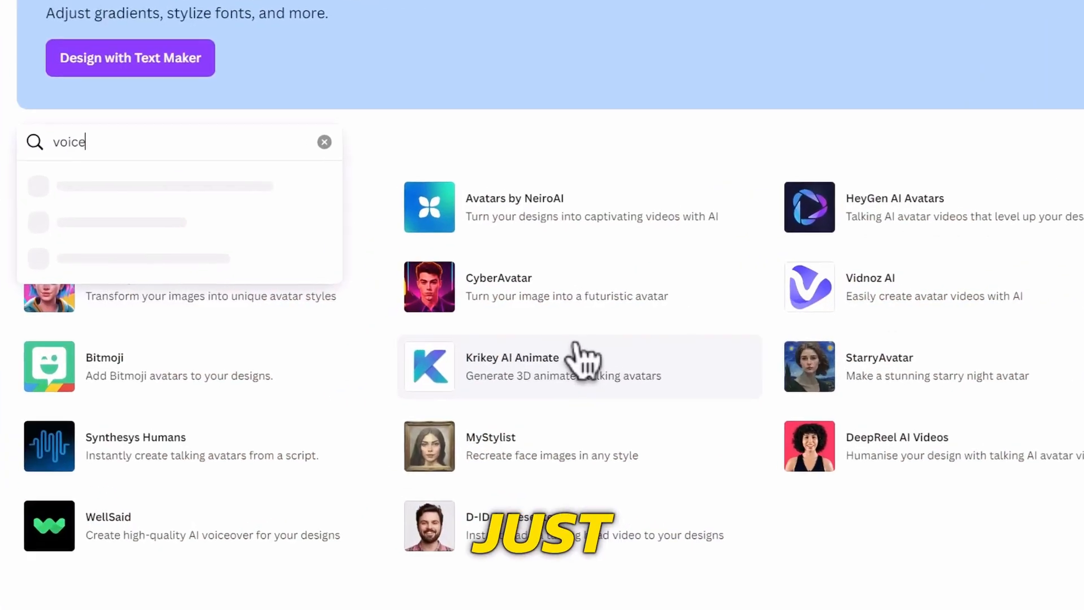
Search Apps for 'voiceover', view the WellSaid app details, then dismiss them
text(over)
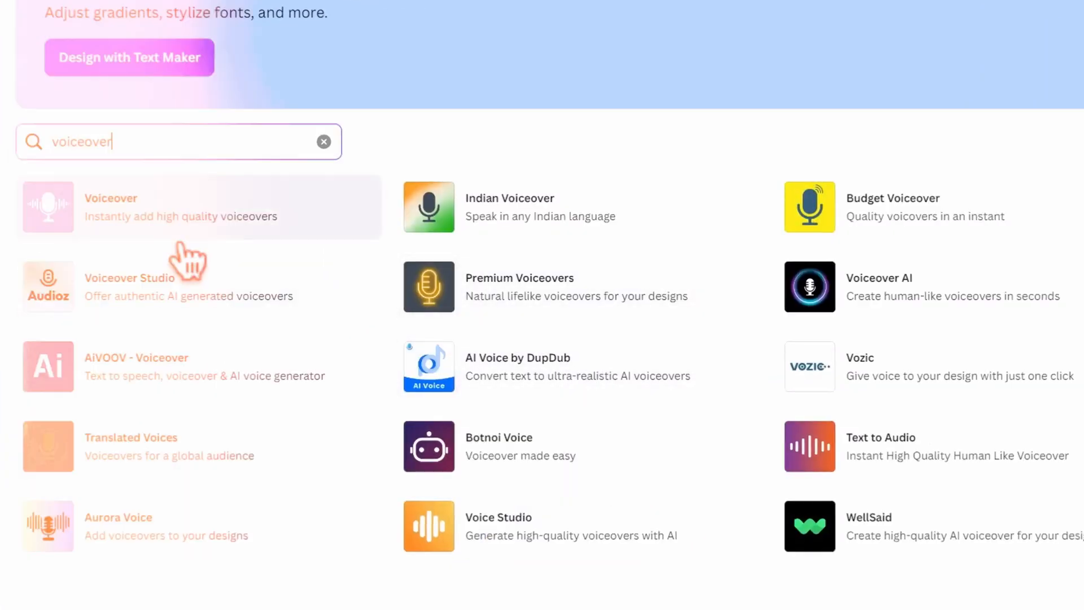
mouse_move(193, 415)
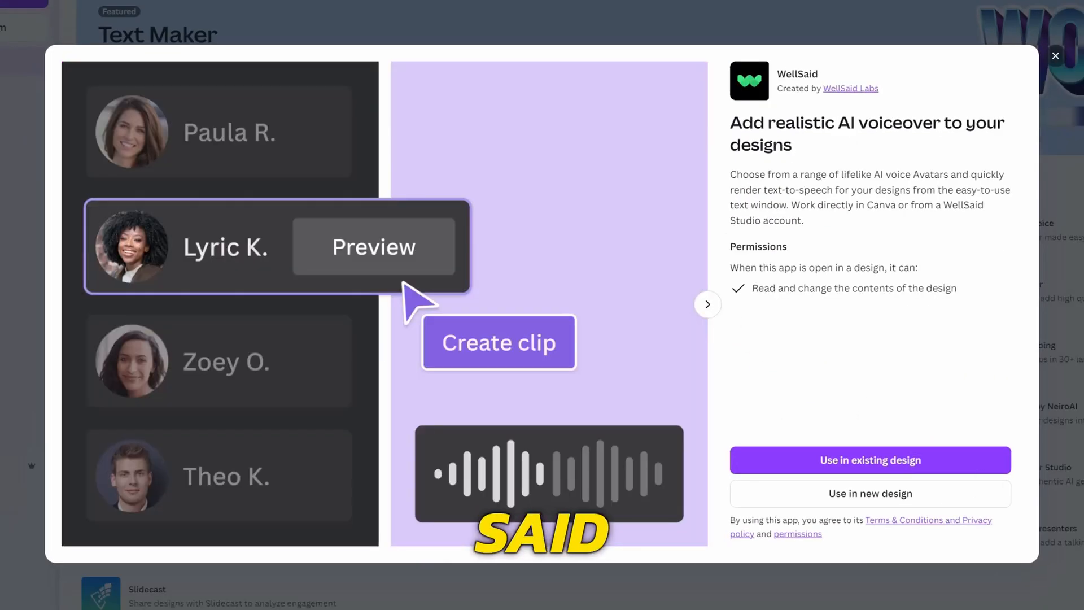
click(707, 304)
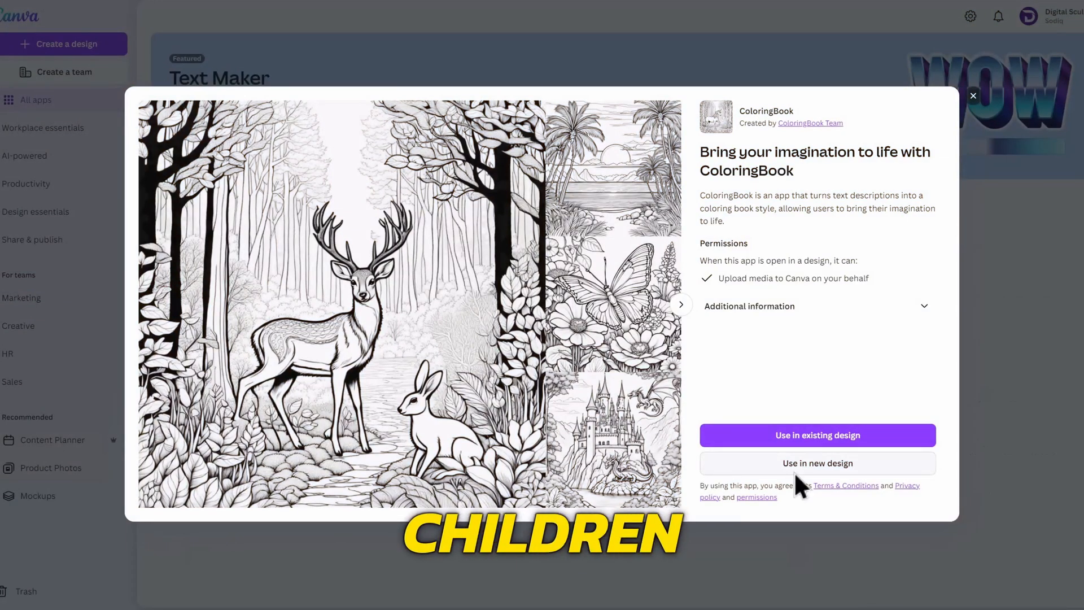
mouse_move(916, 476)
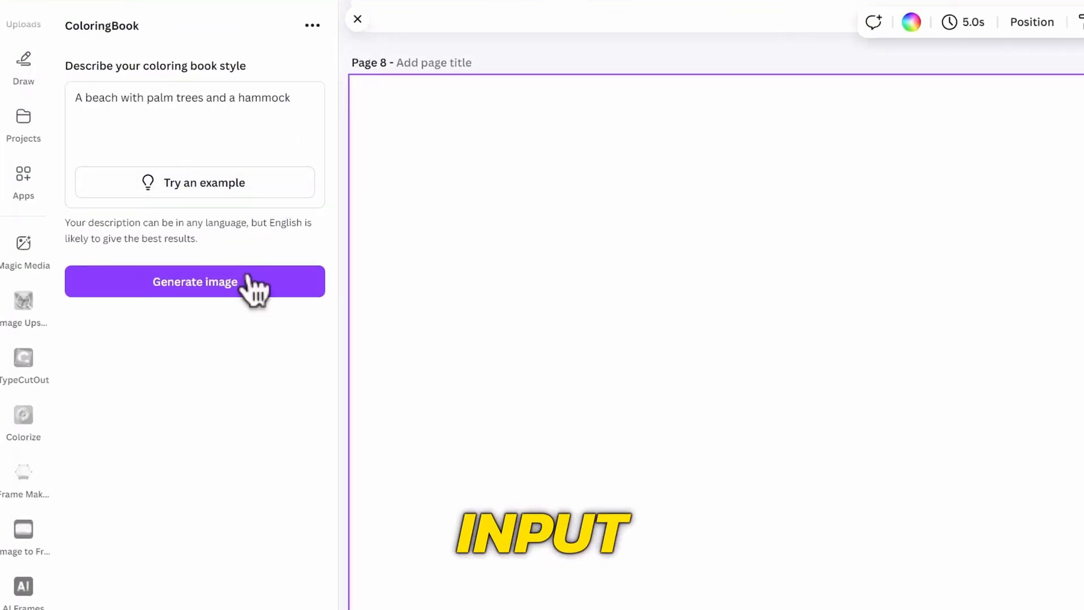
Generate the coloring-book beach image with palm trees and a hammock
click(195, 281)
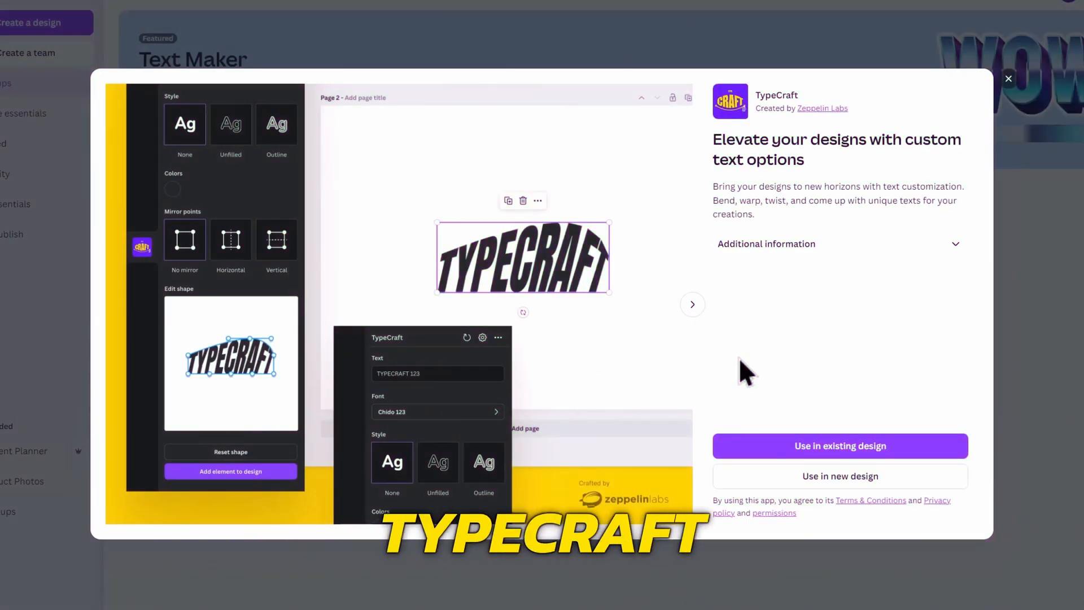
Use TypeCraft in this design with the text 'SUBSCRIBE' and browse toward Text Maker
click(839, 445)
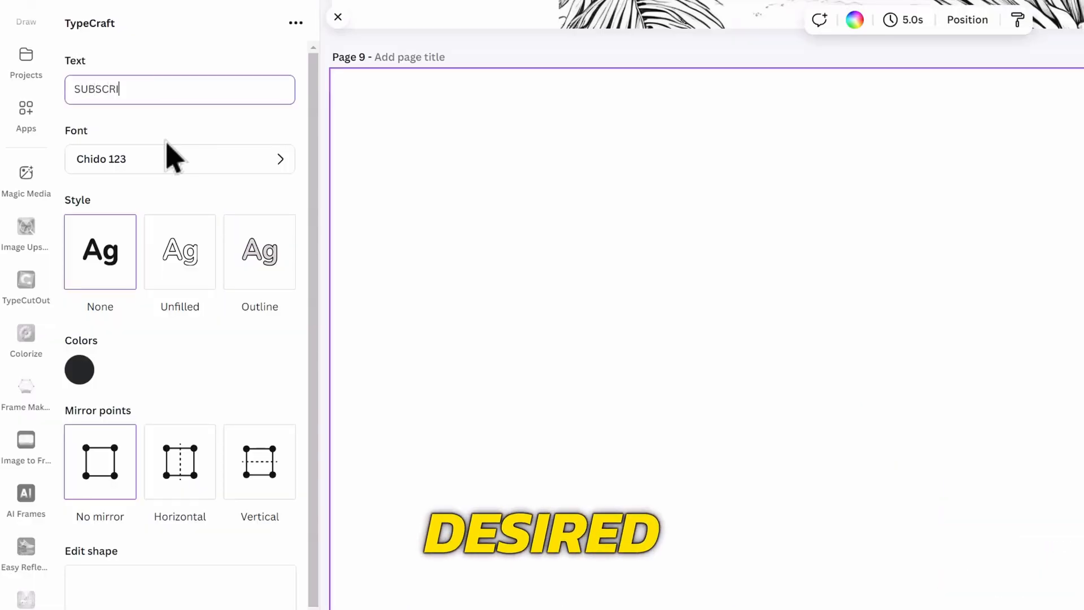
text(BE)
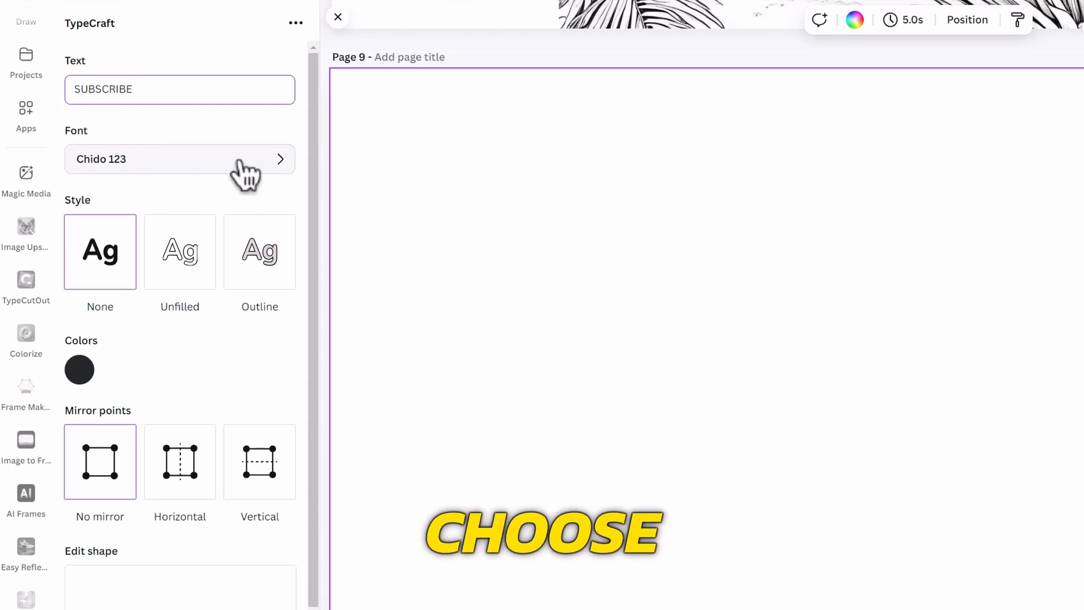
scroll(down, 3)
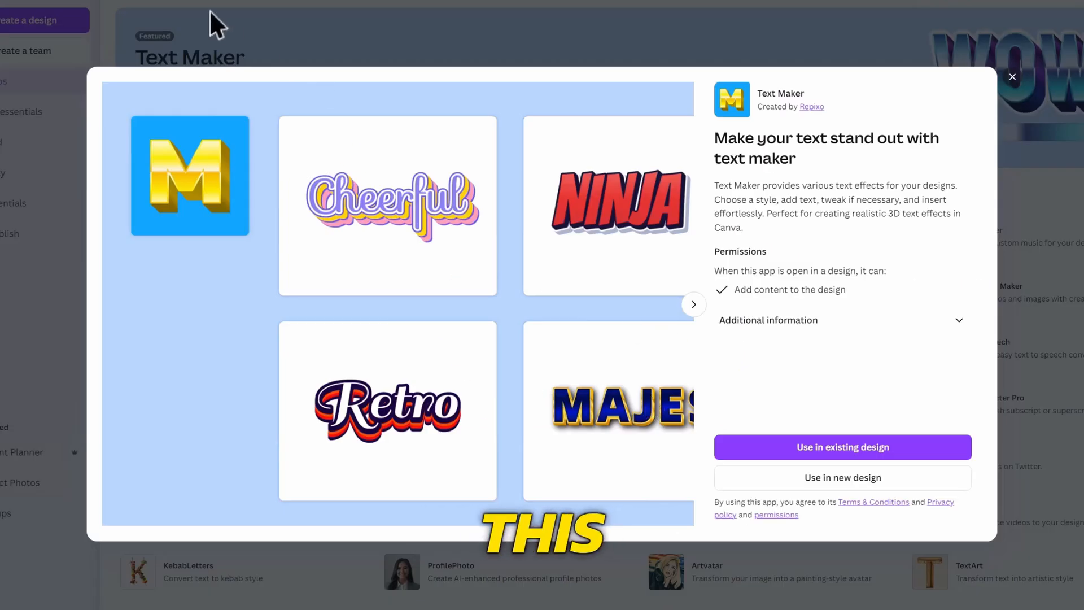
Add Text Maker's Subscribe preset to page 9 at Medium quality
click(843, 448)
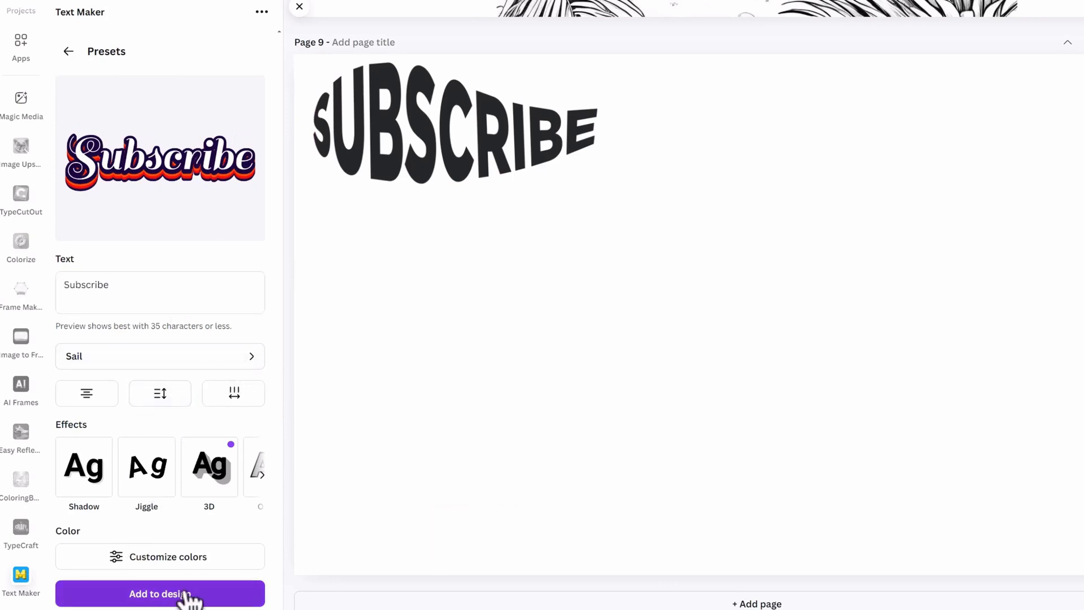
click(159, 593)
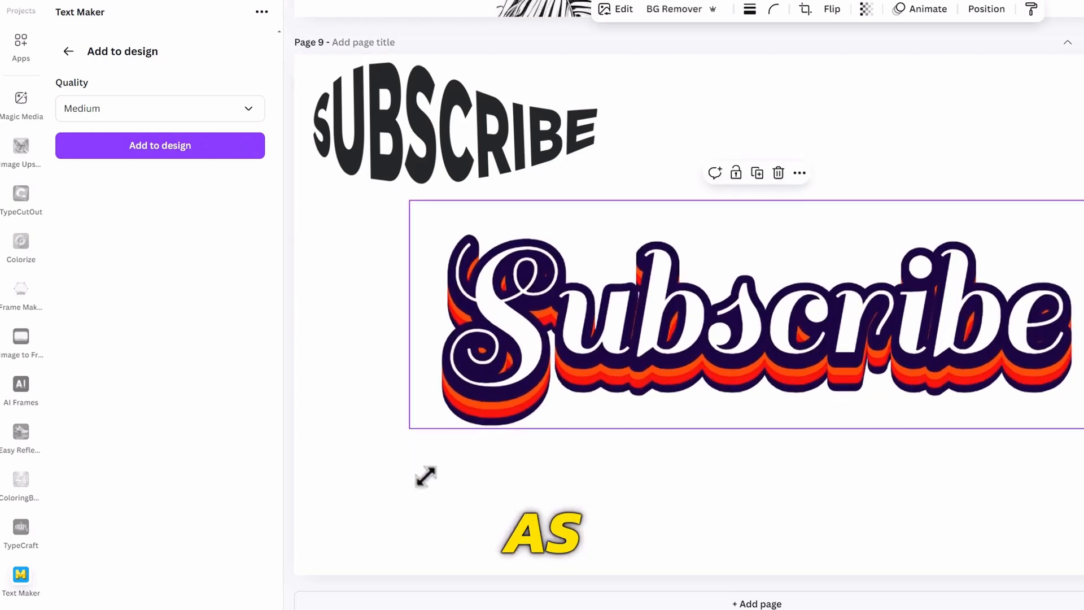
click(674, 535)
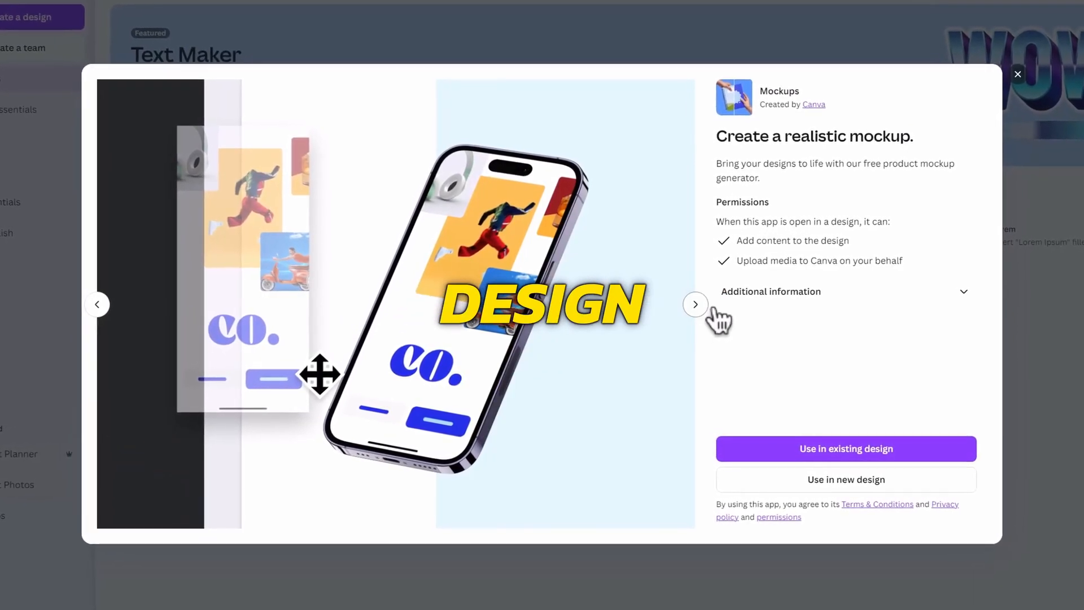
Launch the Mockups app and place the red flower onto the t-shirt mockup
click(696, 304)
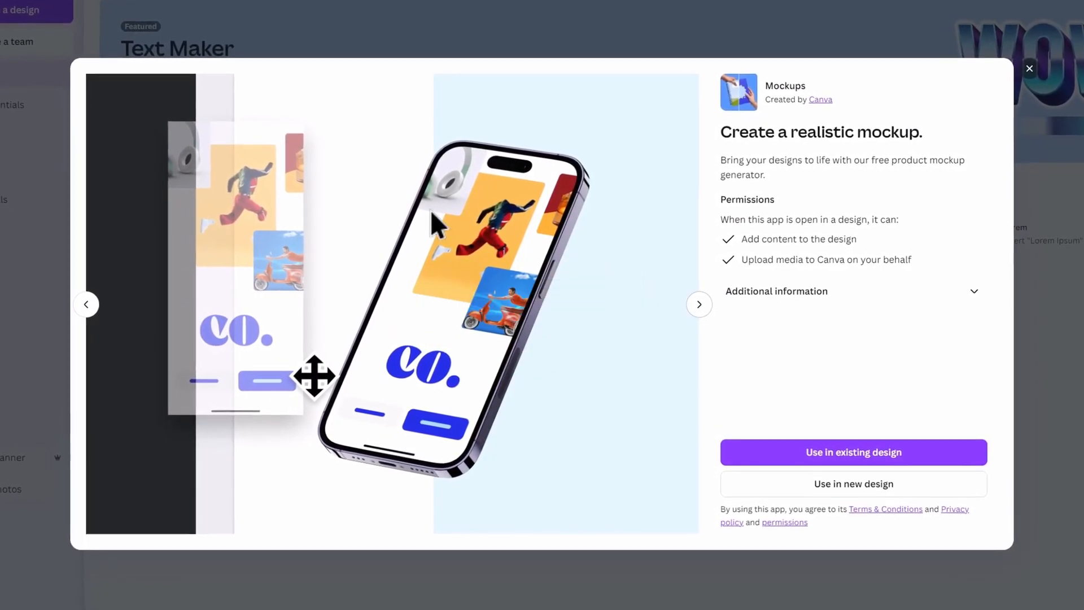
click(1029, 67)
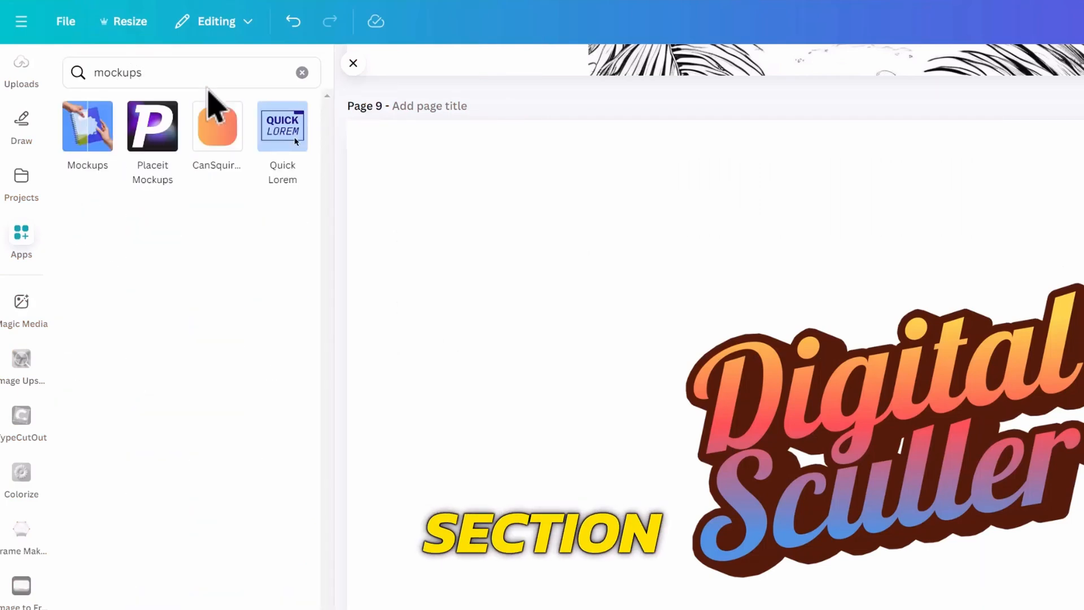
click(87, 125)
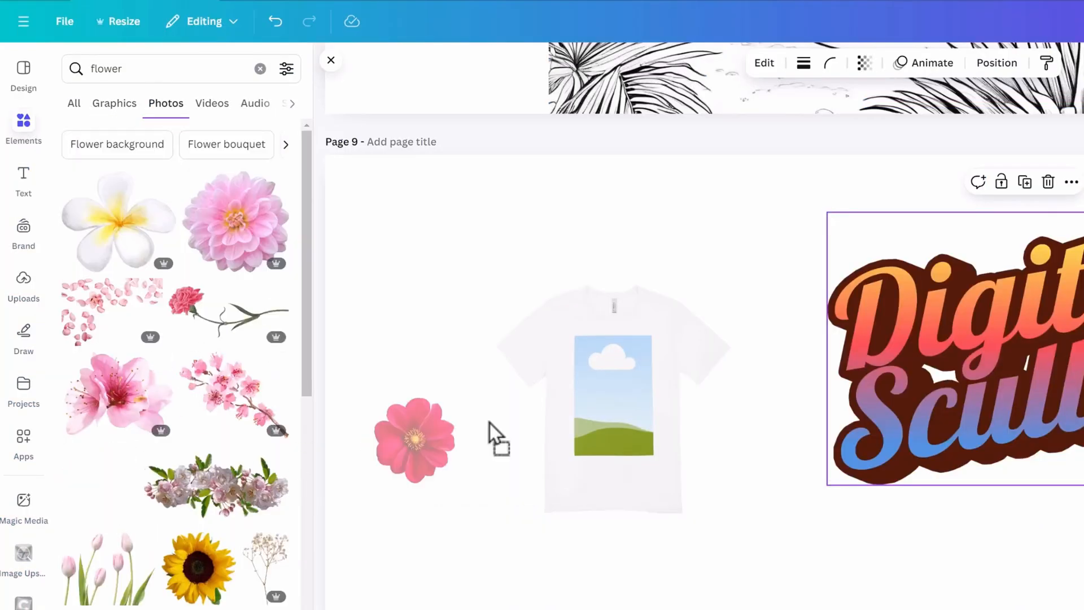
click(331, 59)
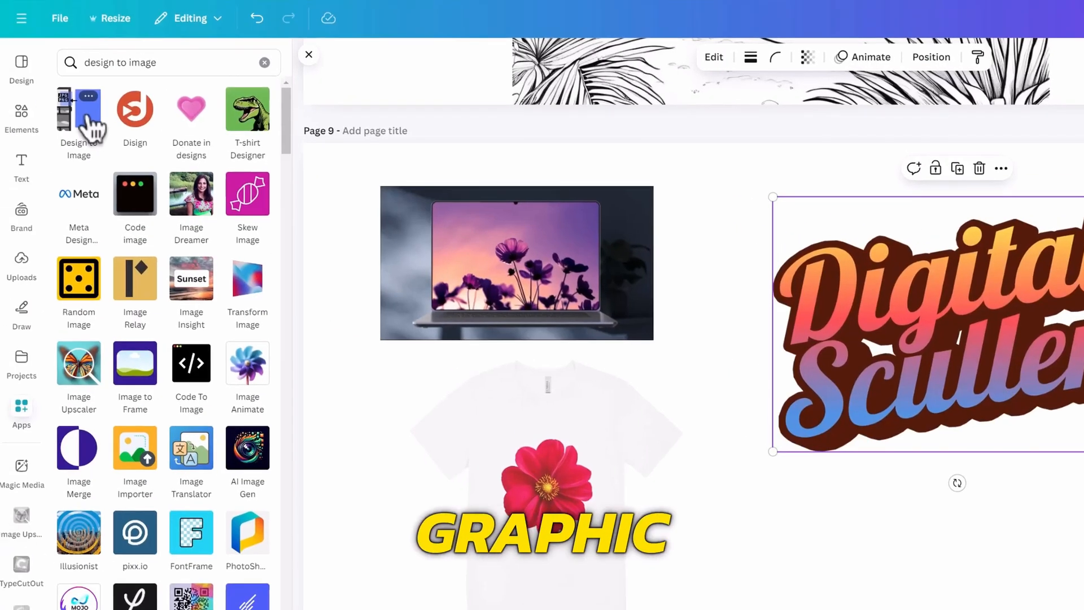
Export Page 10 (Current page) as a PNG image using Design to Image
click(78, 118)
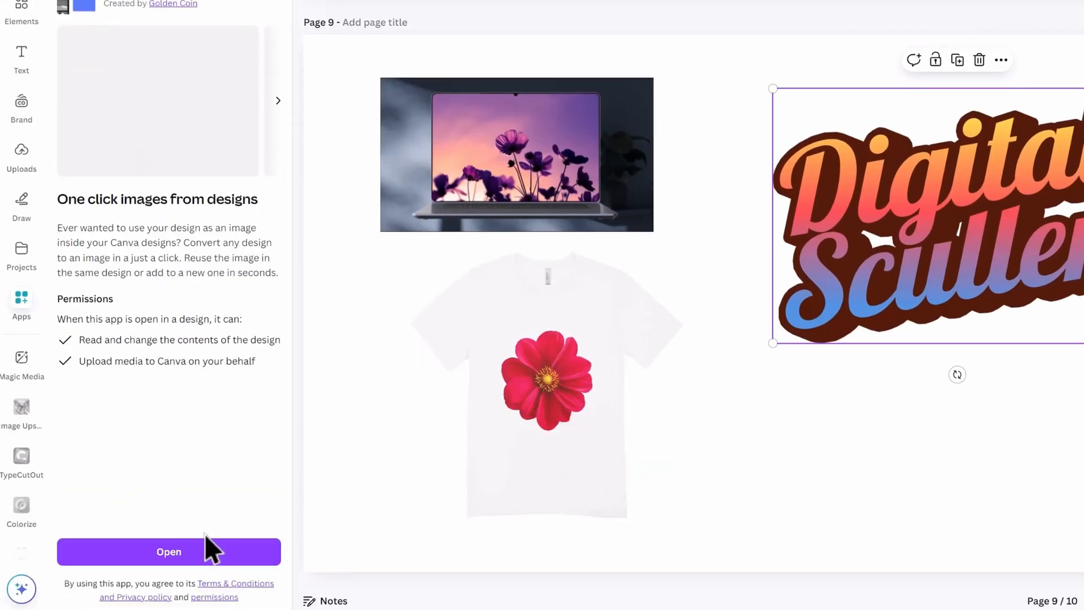
click(168, 552)
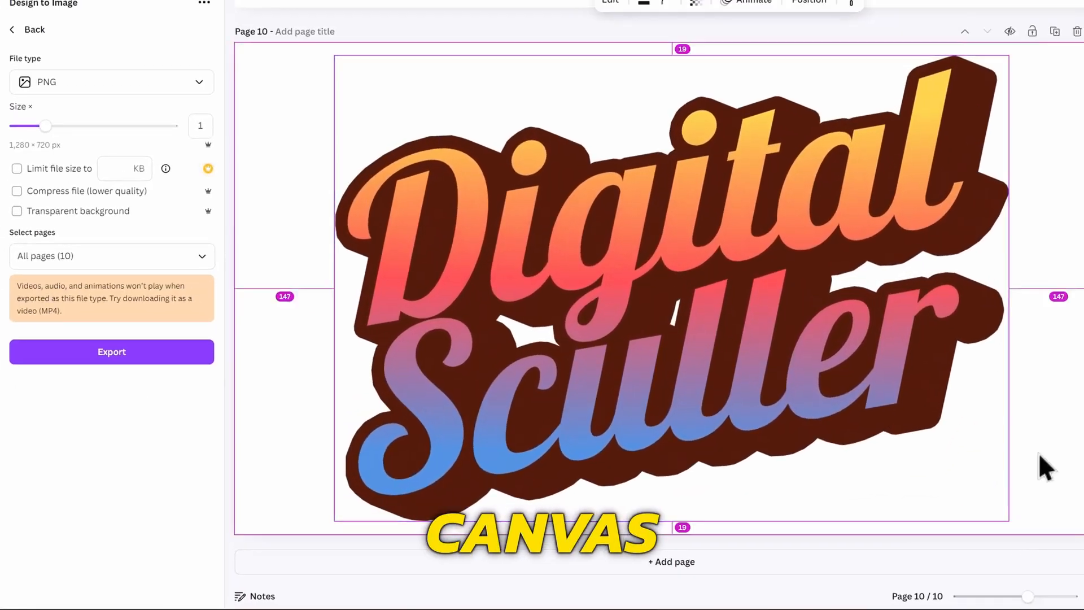
click(112, 256)
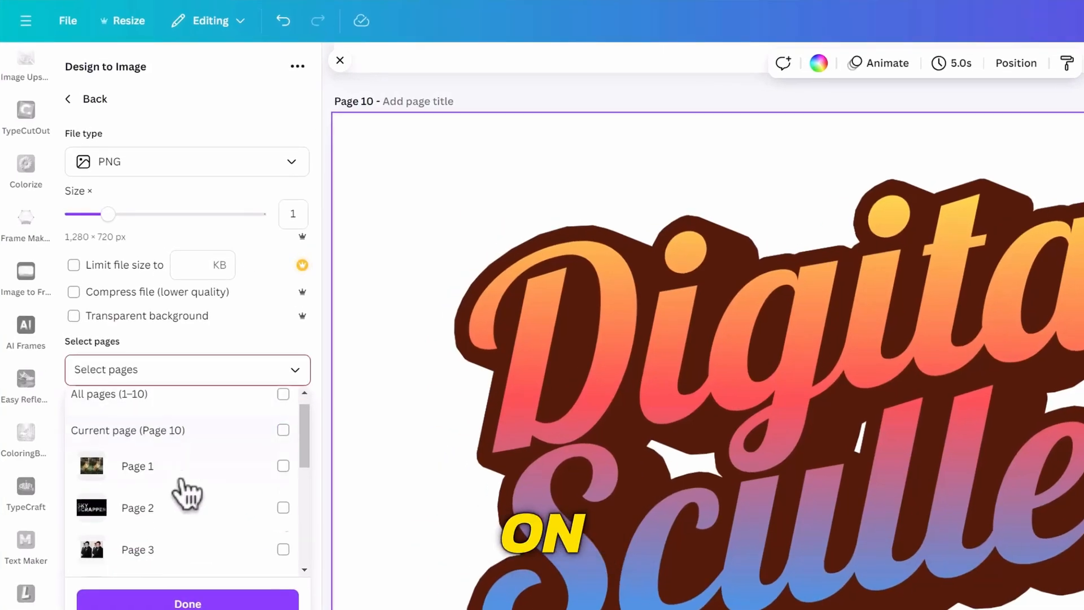
click(128, 430)
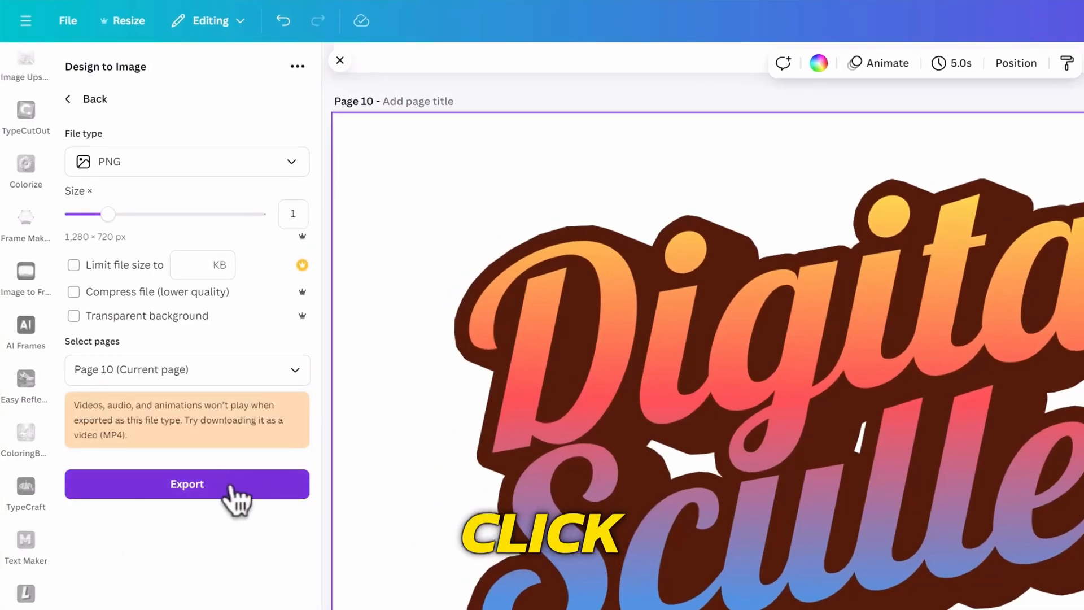
click(186, 484)
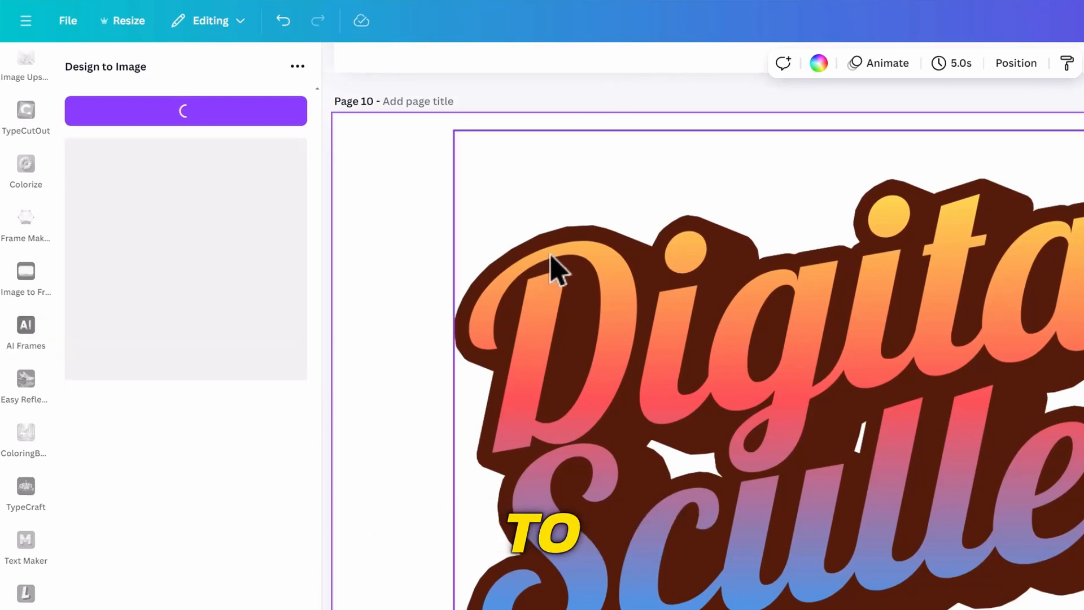
Locate the exported logo upload to use on the page 9 mockups
click(26, 290)
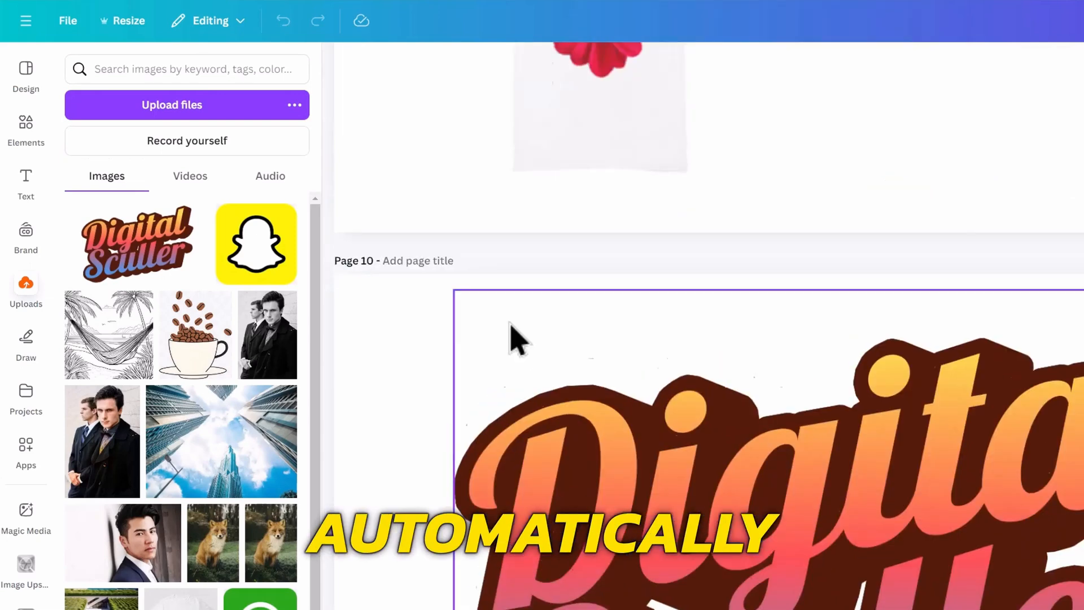
scroll(up, 3)
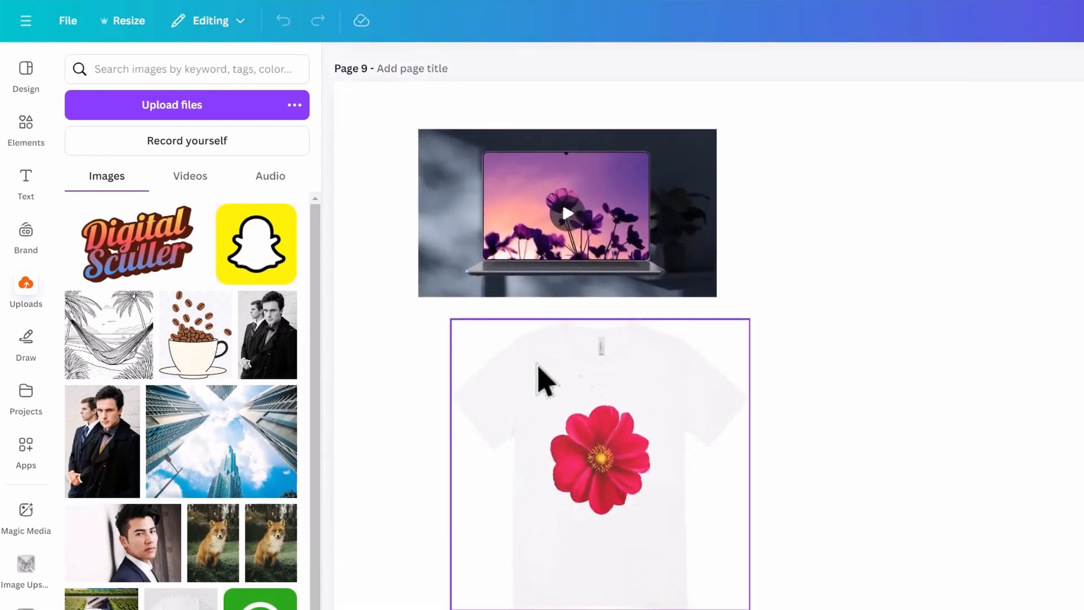
scroll(down, 3)
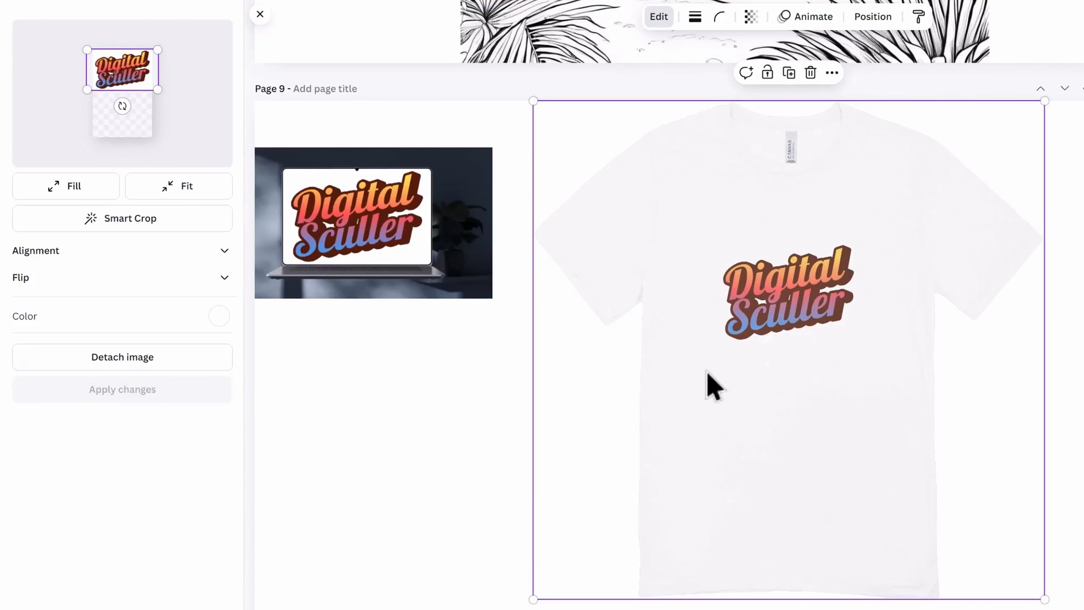
click(260, 13)
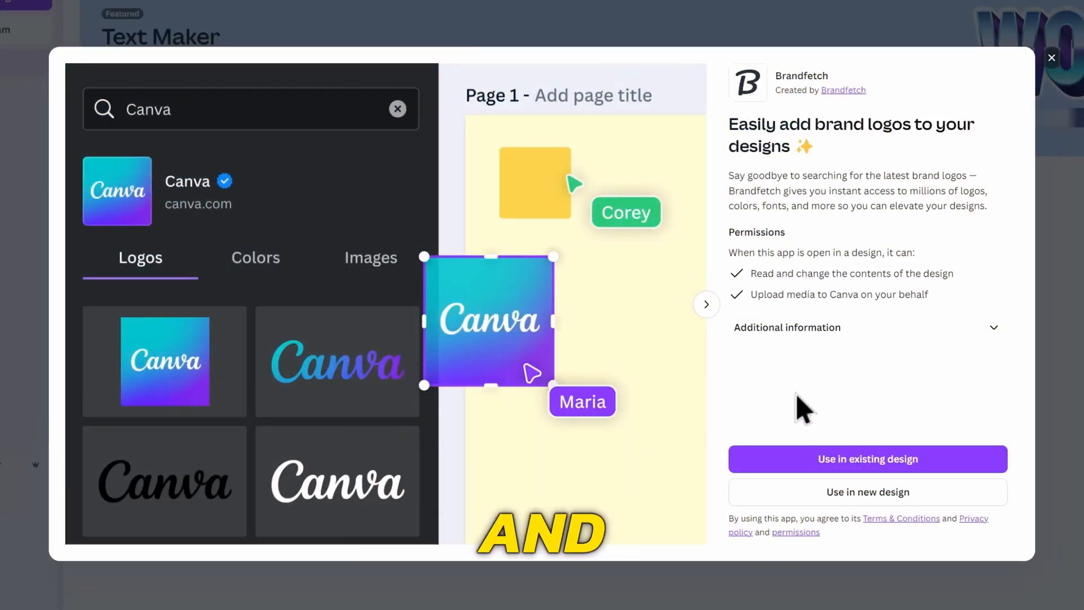
mouse_move(387, 329)
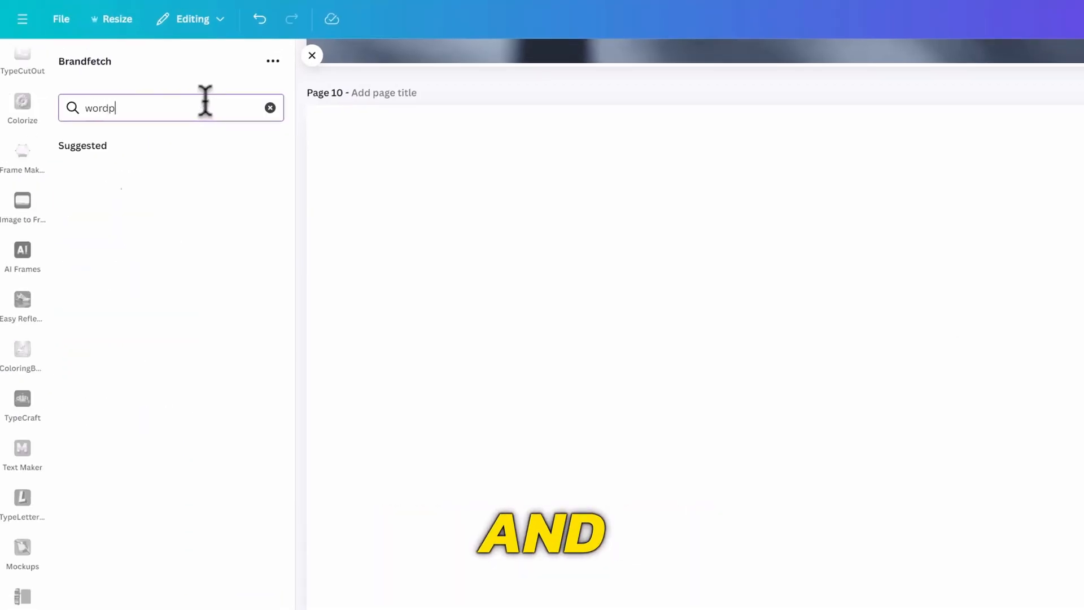
Find WordPress.com in Brandfetch, check its Colors, and insert the blue logo on page 10
text(ress)
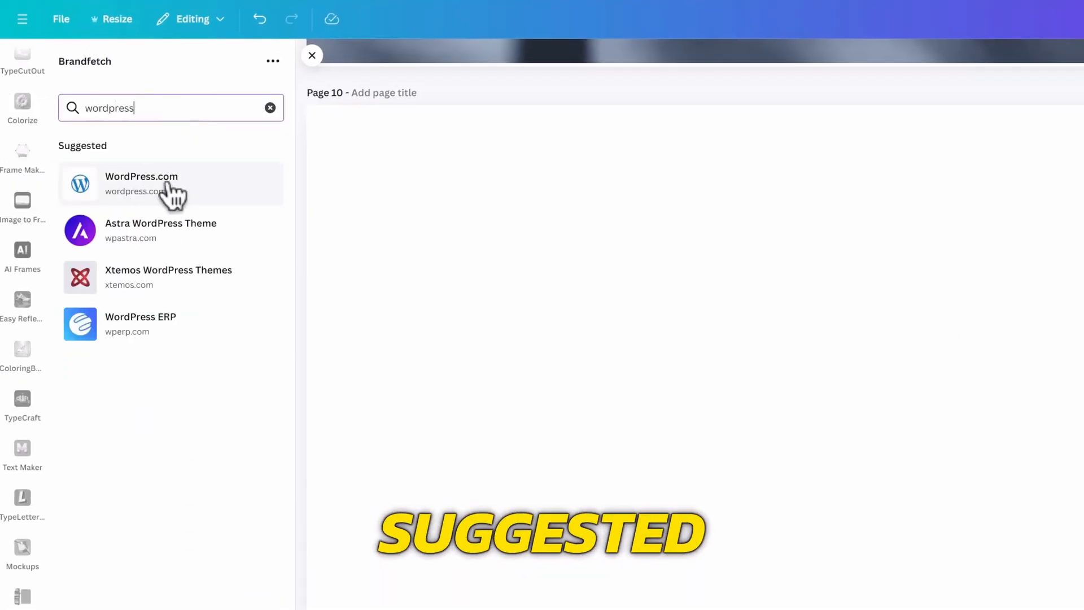
mouse_move(124, 242)
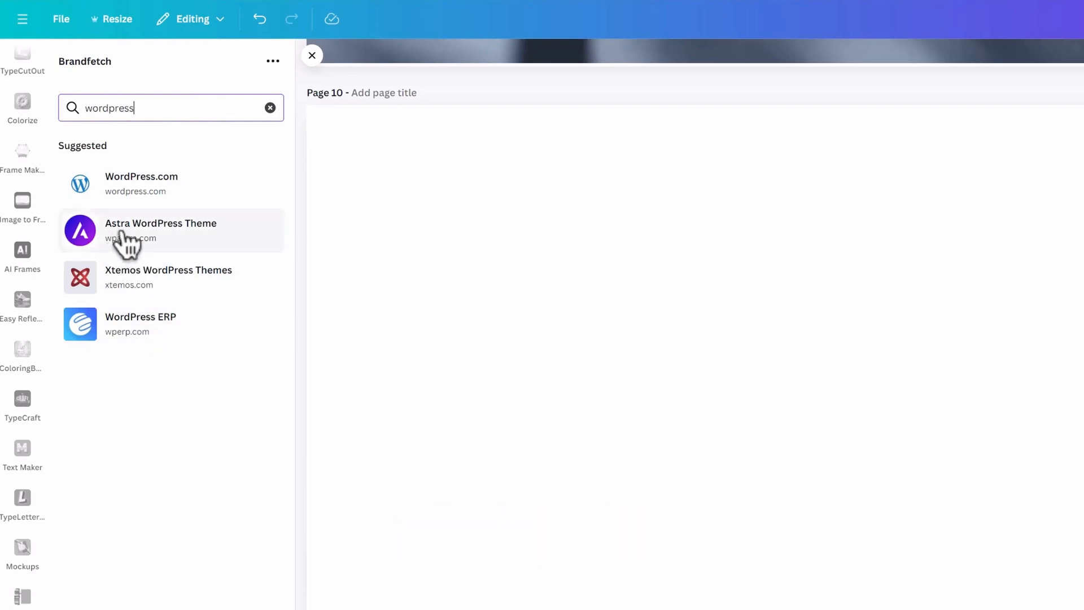
click(142, 183)
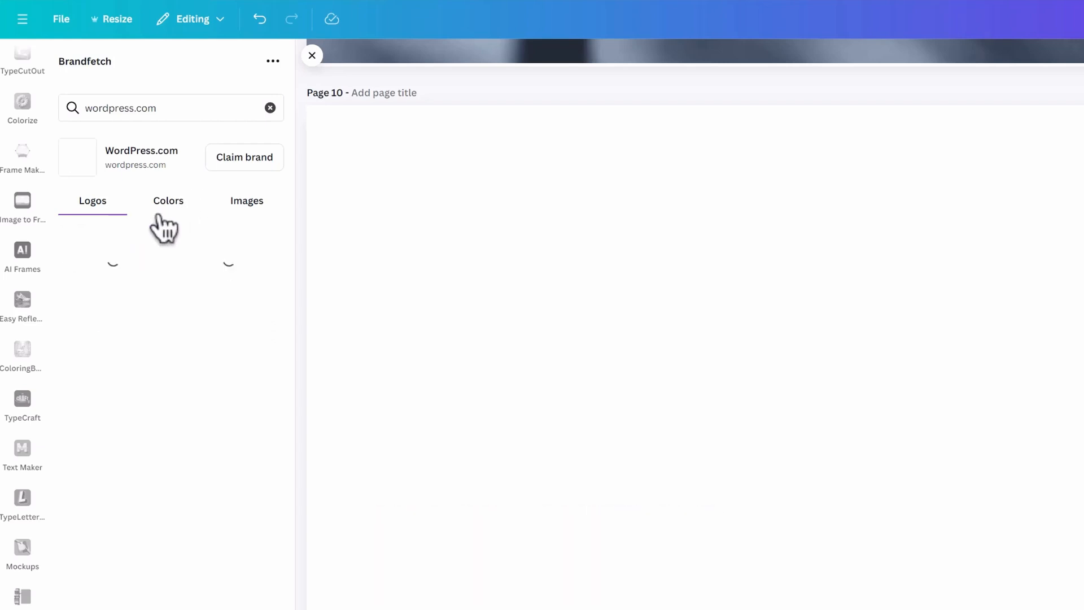
click(168, 201)
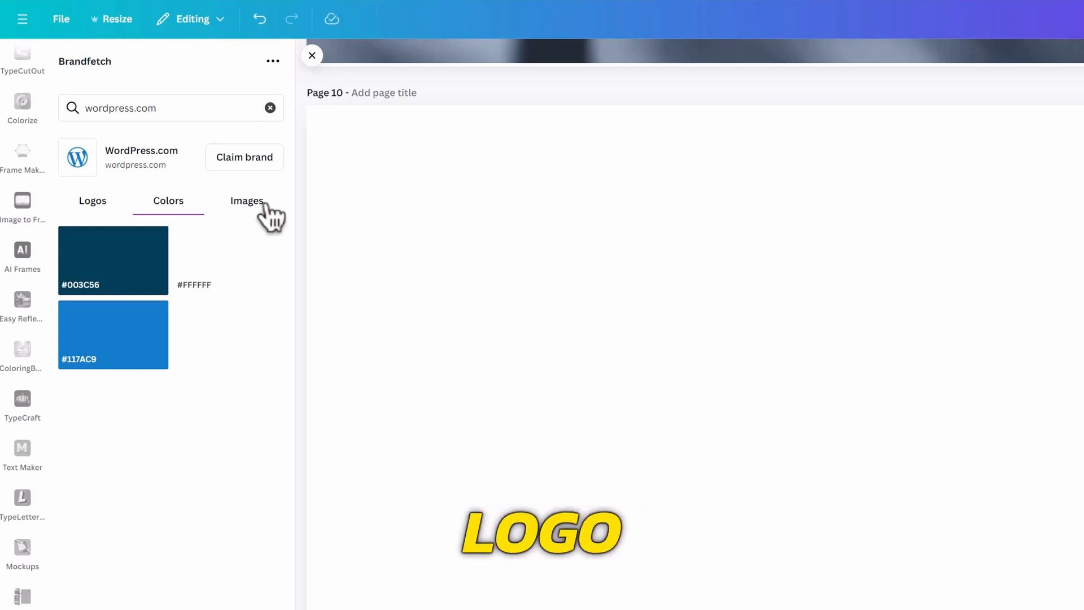
click(92, 201)
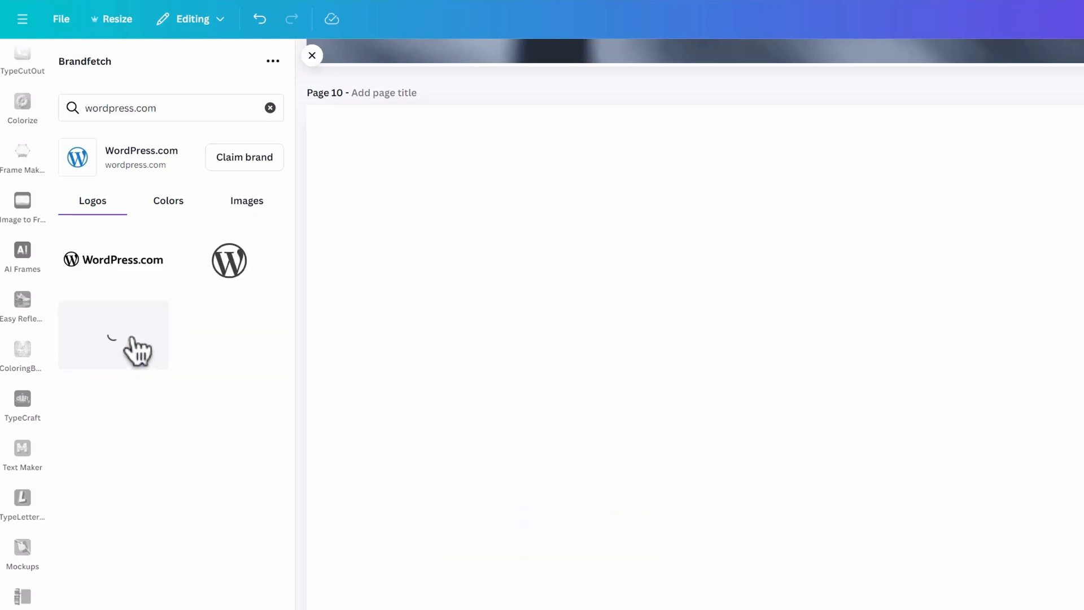
click(113, 260)
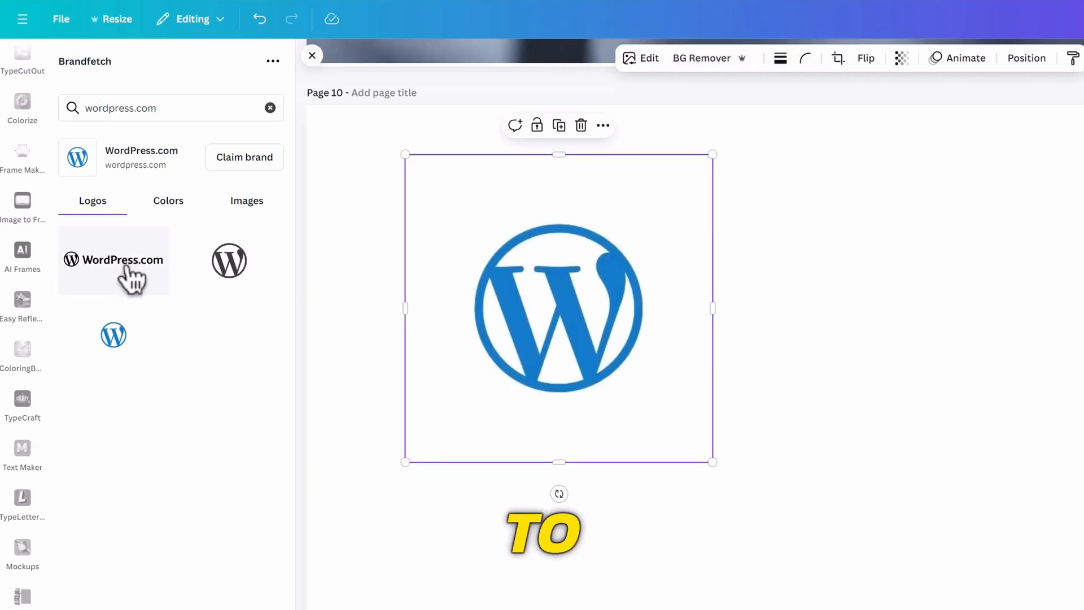
Search Brandfetch for microsoft.com and reddit and insert their logos, including the round purple one
text(mic)
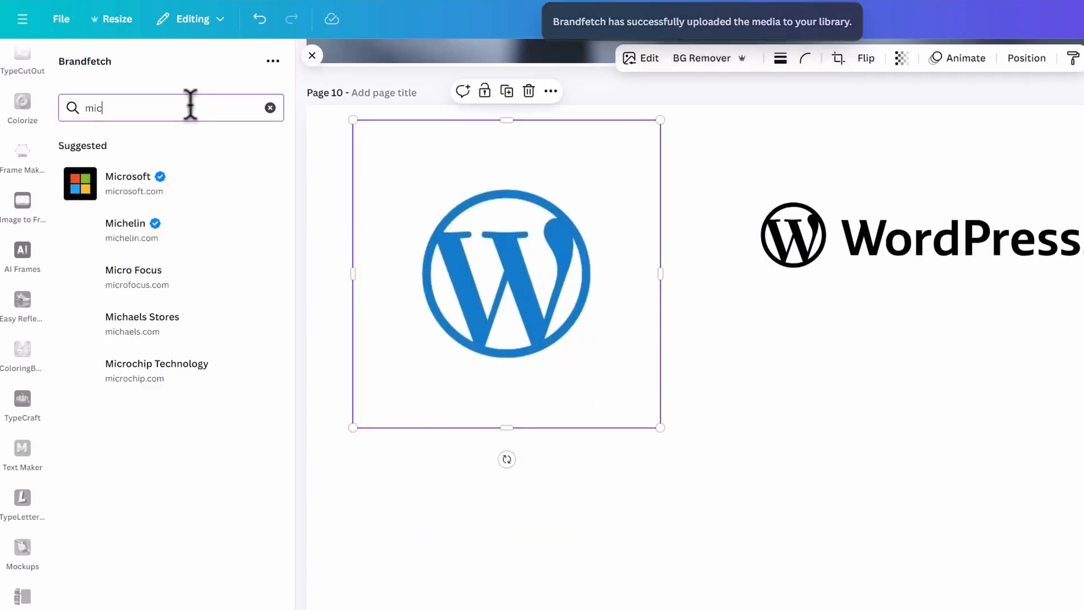
text(rosoft.com)
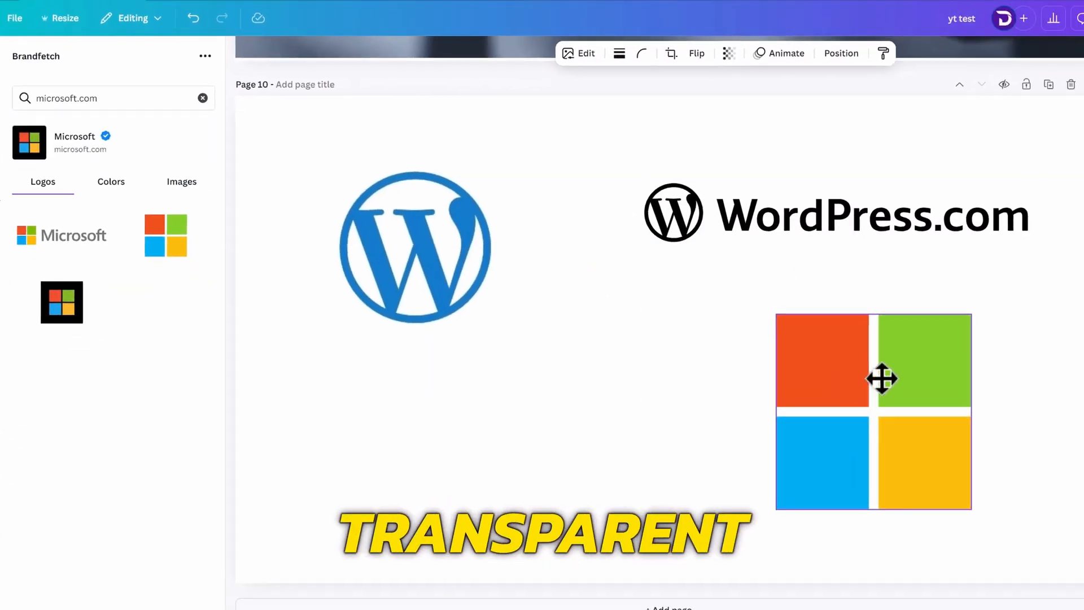
text(red)
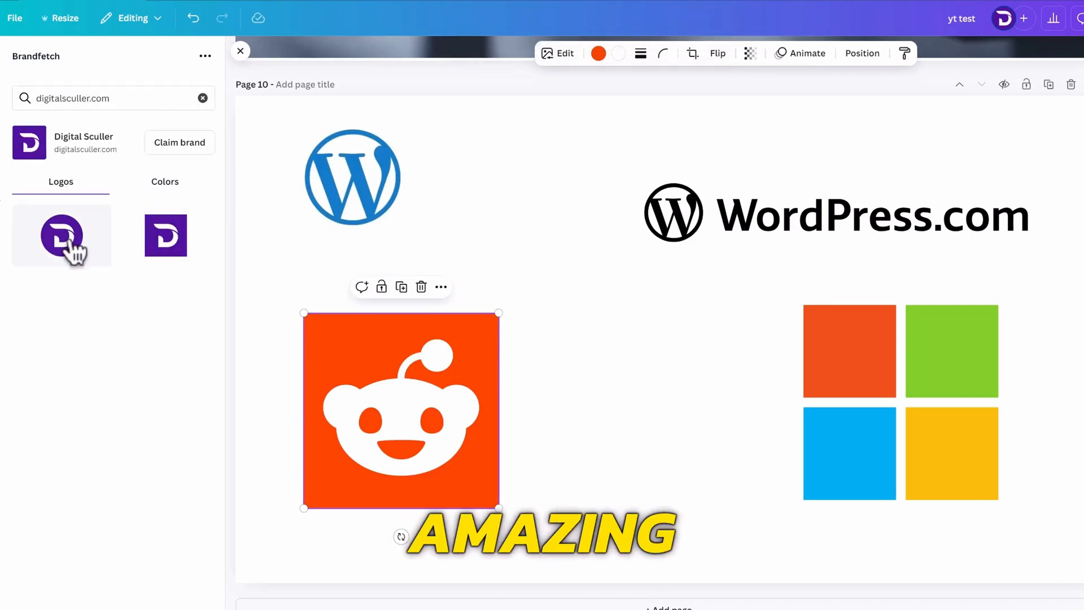
click(61, 235)
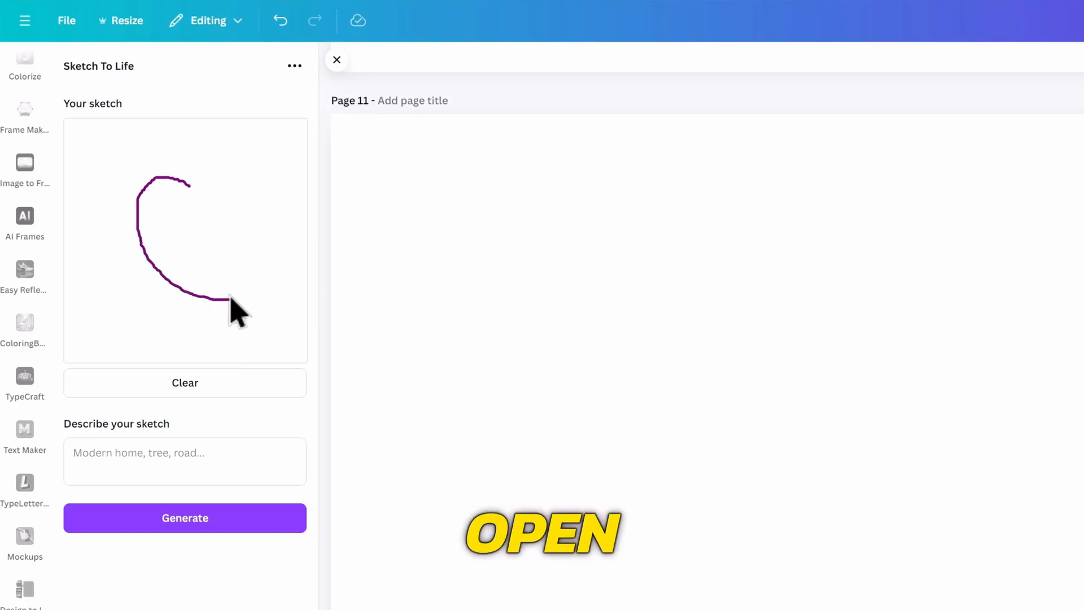
Sketch an apple, describe it as 'an apple' and generate its image on page 11
drag(239, 304, 160, 166)
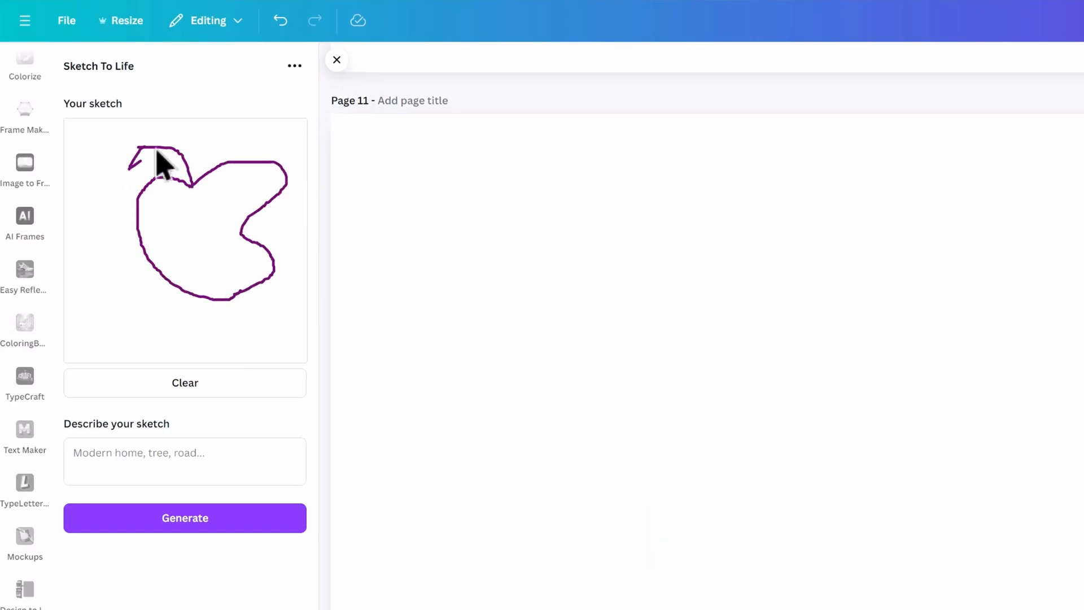
text(an ap)
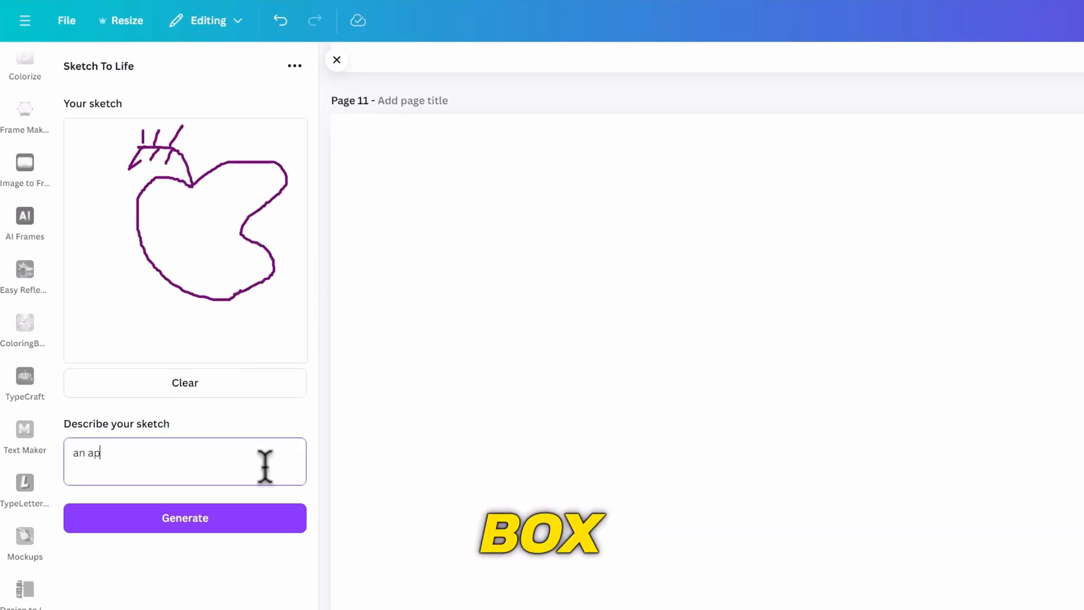
click(184, 518)
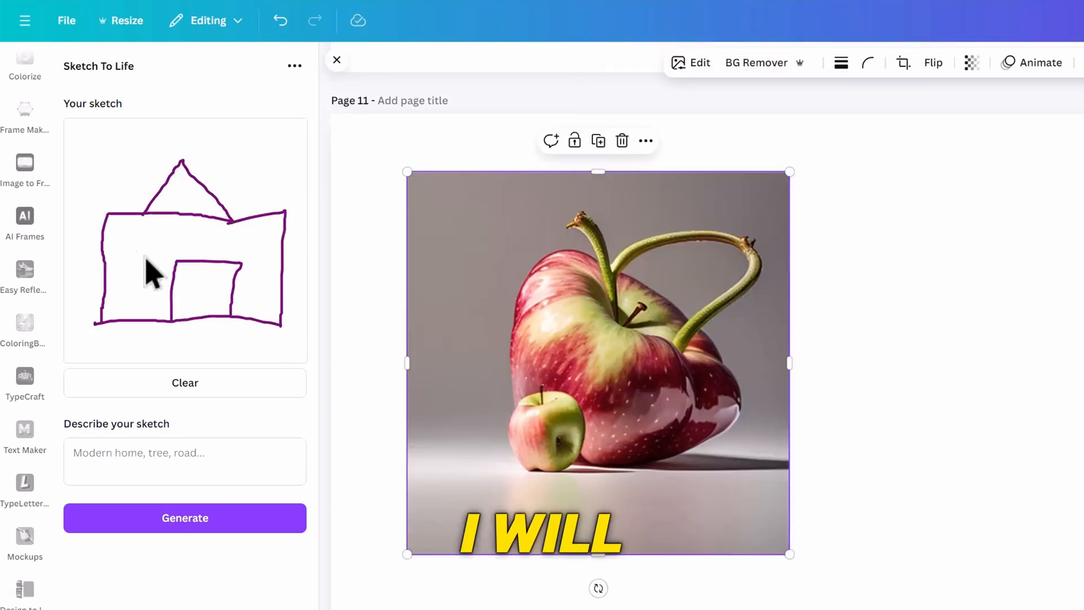
Describe a new sketch as 'An old hut' and generate its image
text(An old hut)
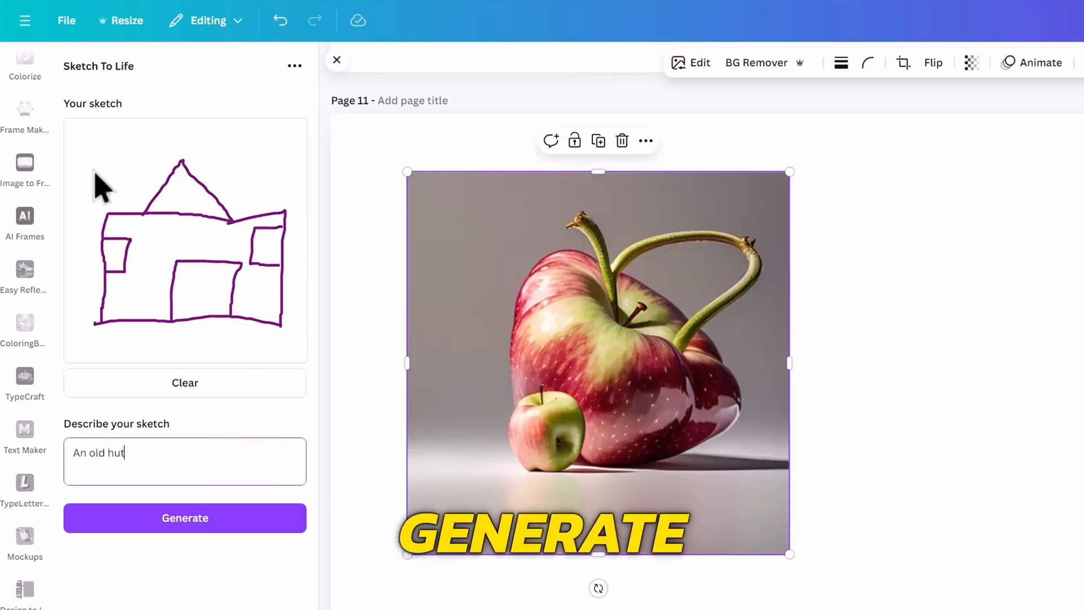
click(185, 518)
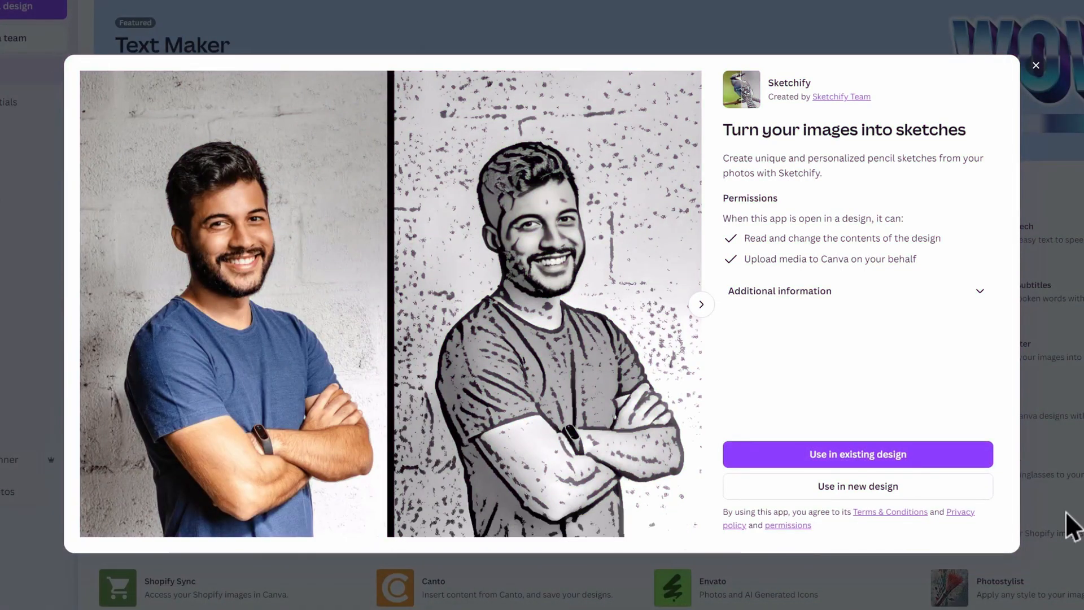
Use Sketchify in the existing design, then look up the Speed Painter app
click(857, 454)
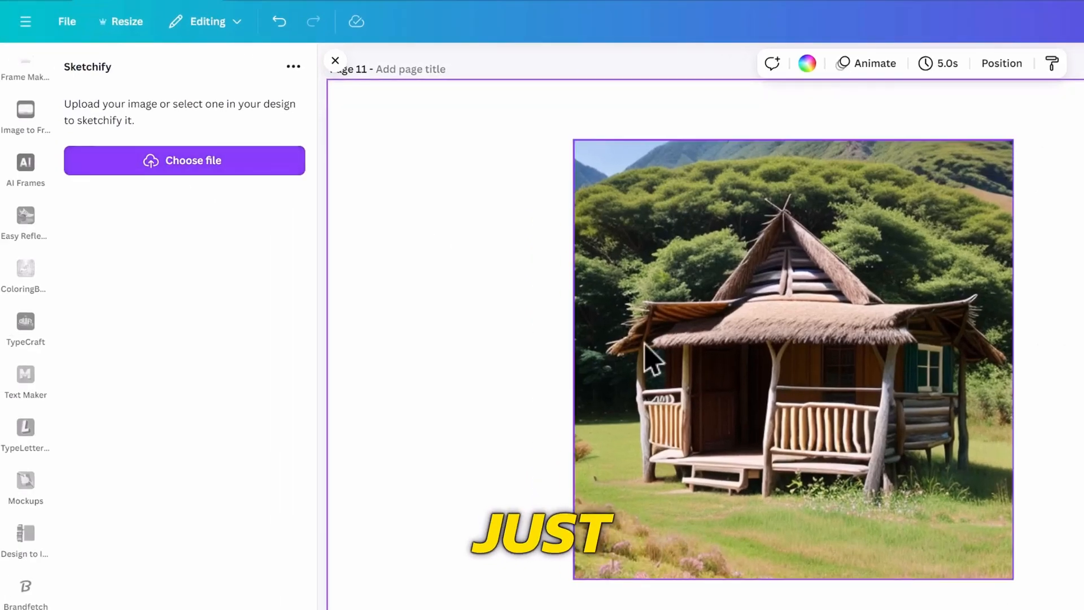
click(184, 160)
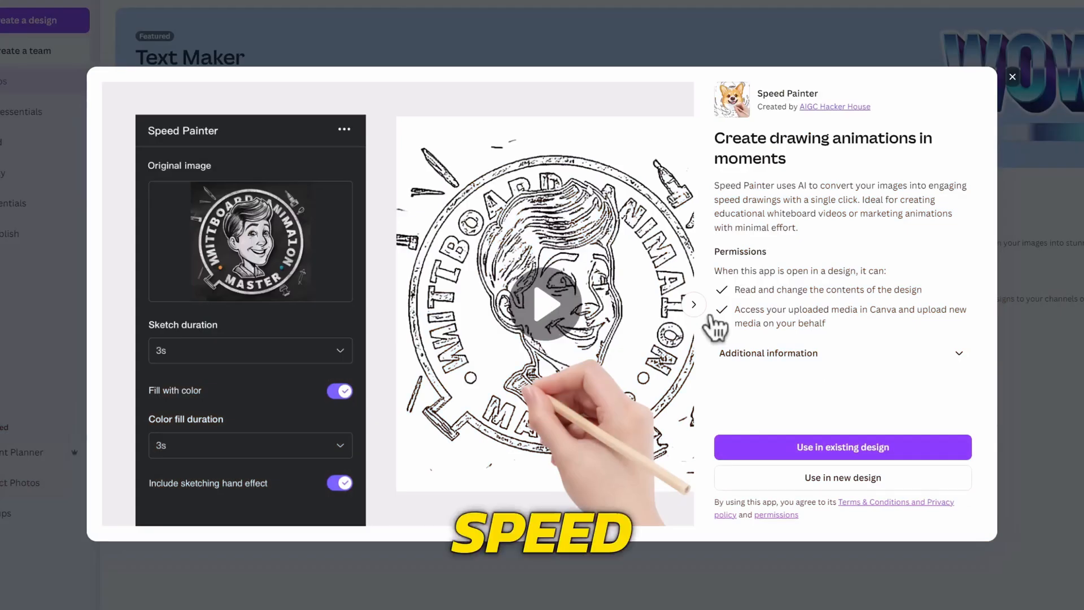
Add Speed Painter to the design, generate the Whiteboard speed-painting video and play it on page 13
click(694, 304)
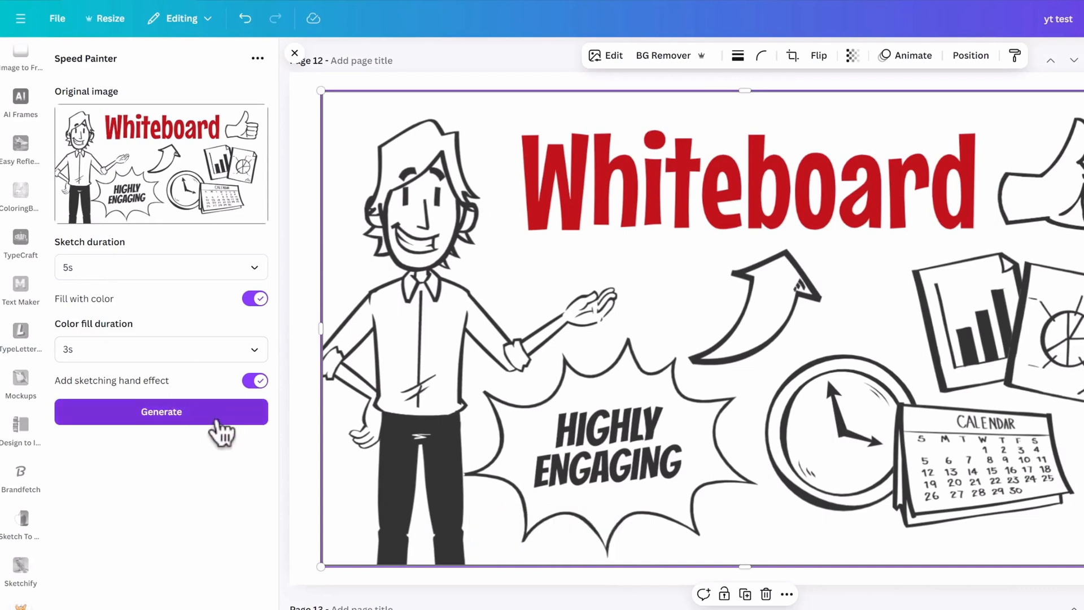
click(160, 411)
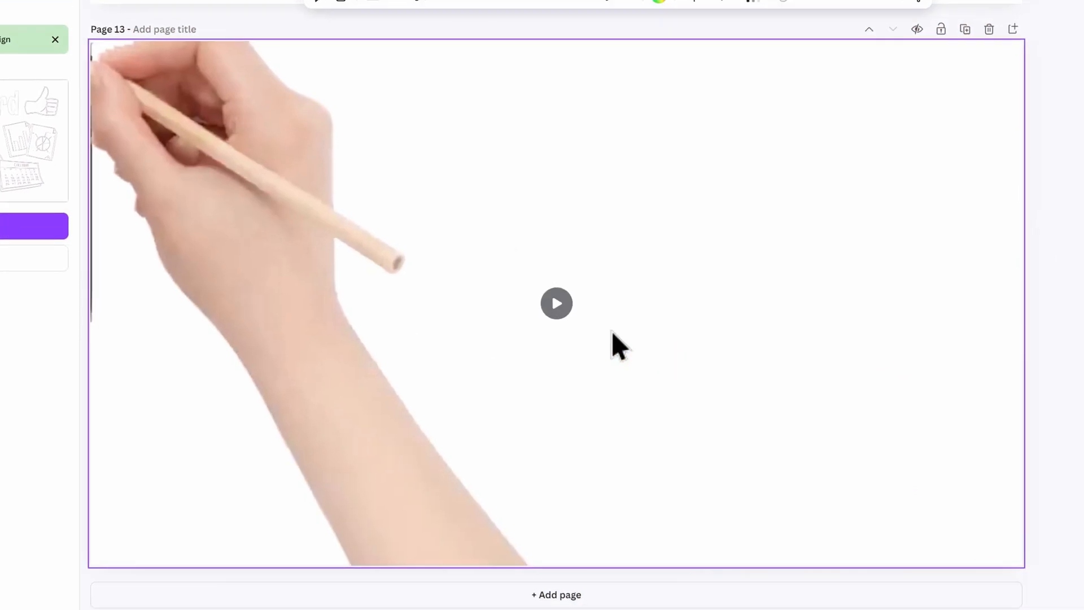
click(556, 303)
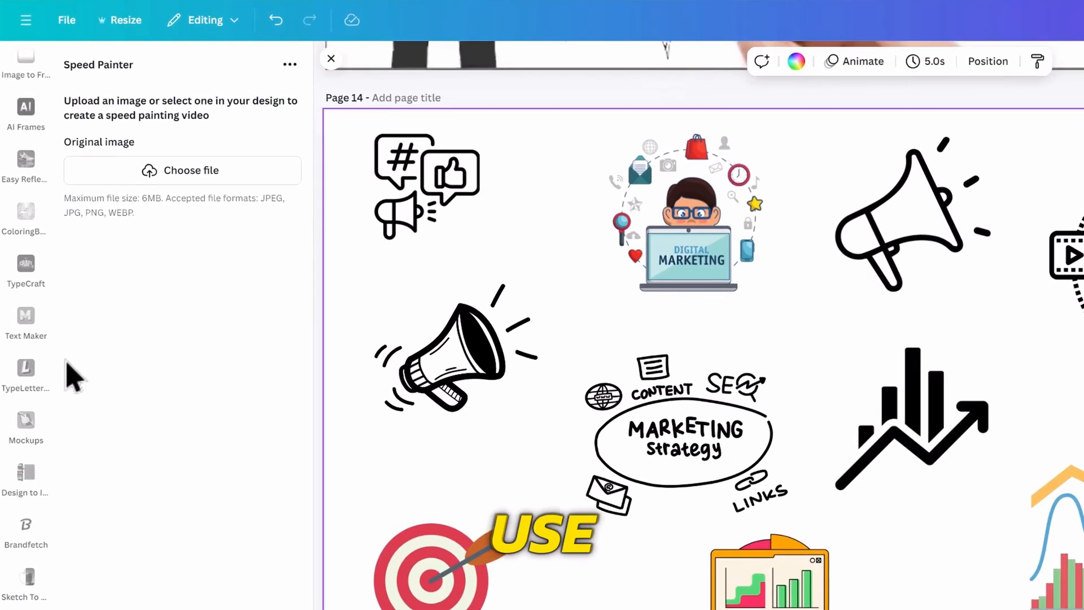
Start Design to Image conversion of the marketing icons and reach the file type choice
click(26, 477)
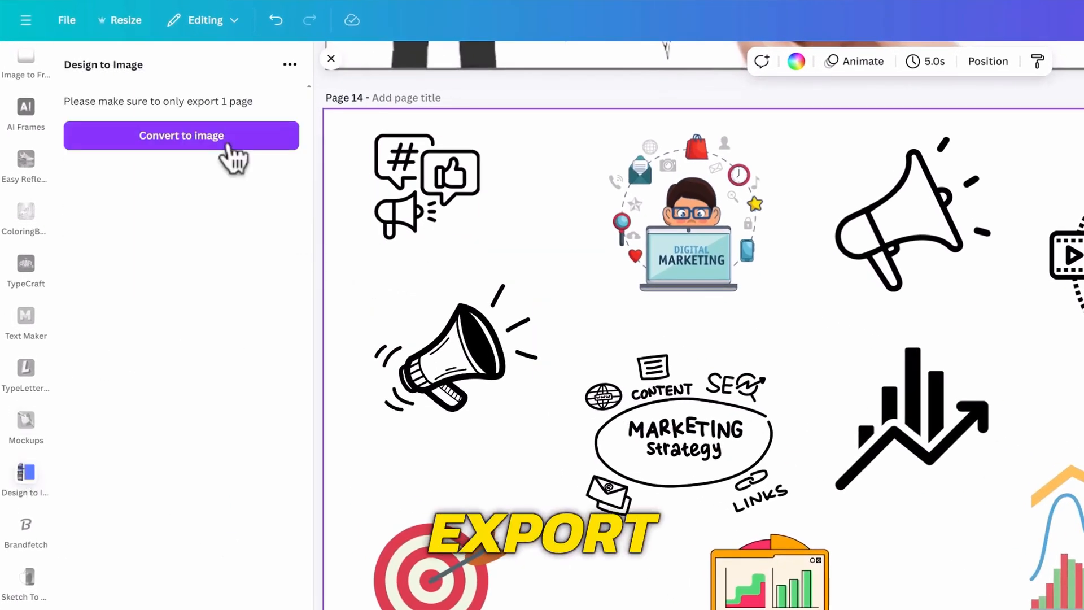
click(181, 136)
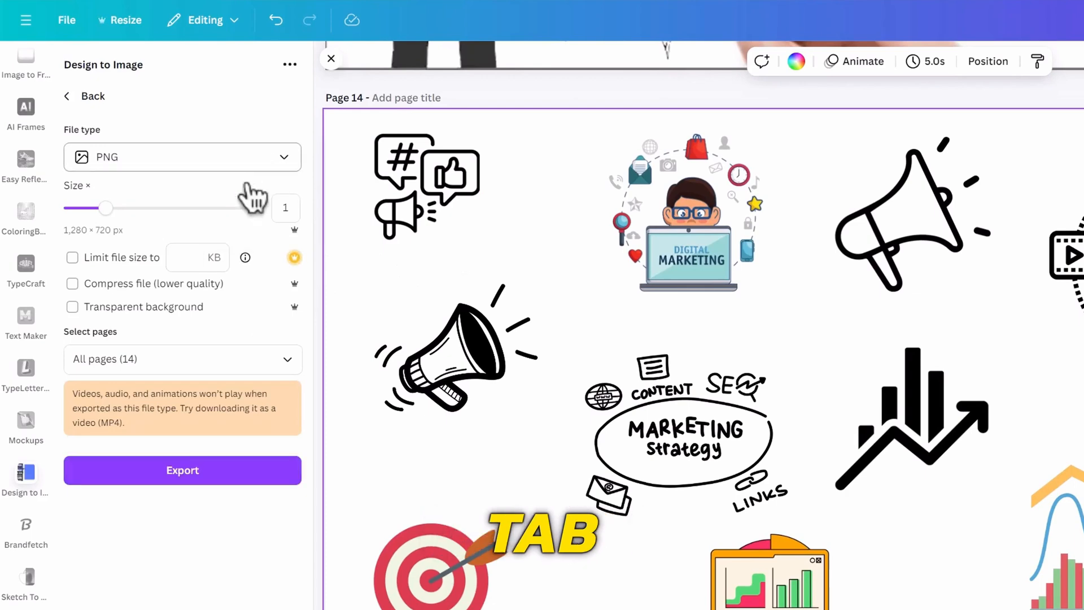
click(182, 359)
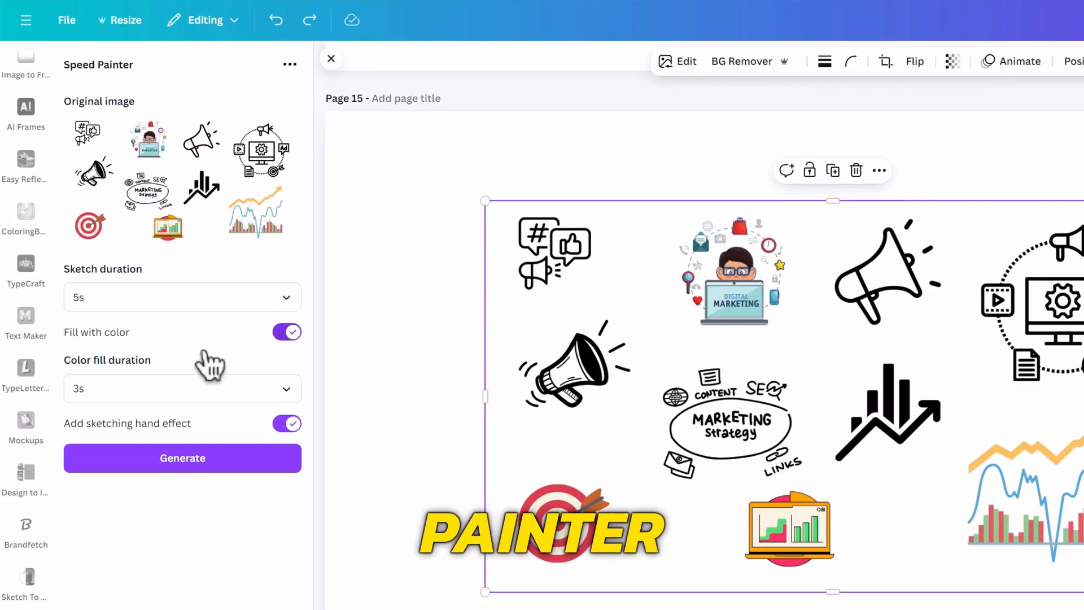
Load the exported page 15 image into Speed Painter as the original image
click(182, 457)
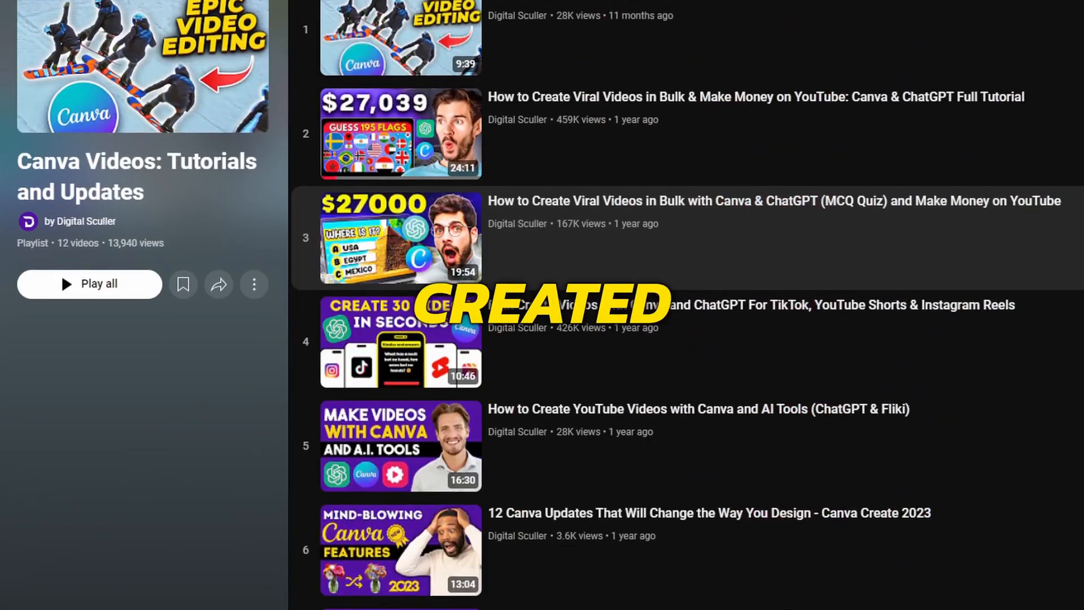
scroll(down, 3)
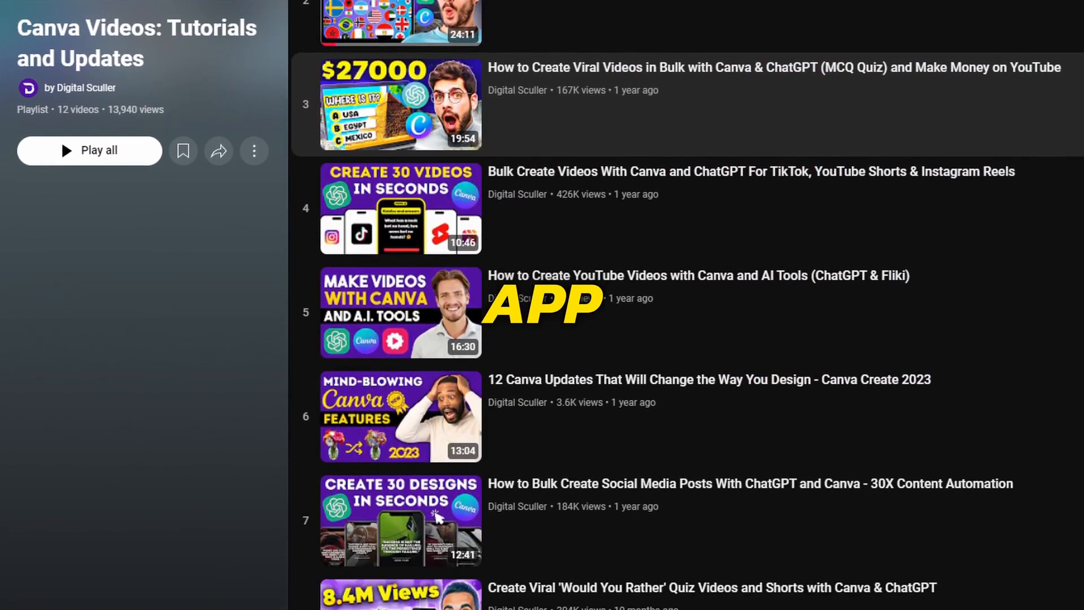
scroll(down, 3)
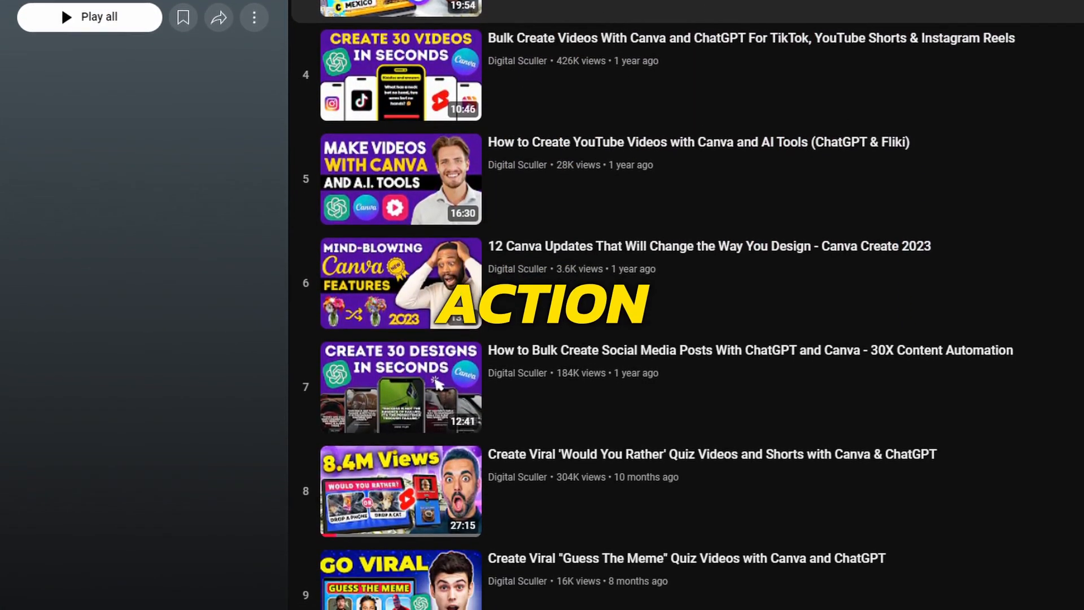